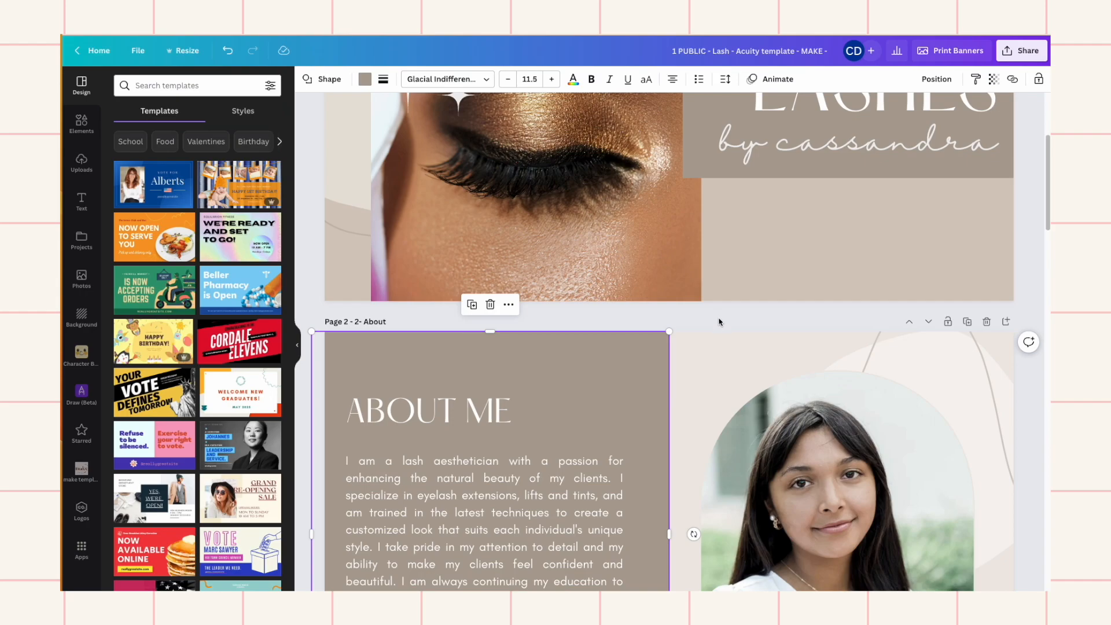
{"action": "mouse_move", "coordinate": [758, 334]}
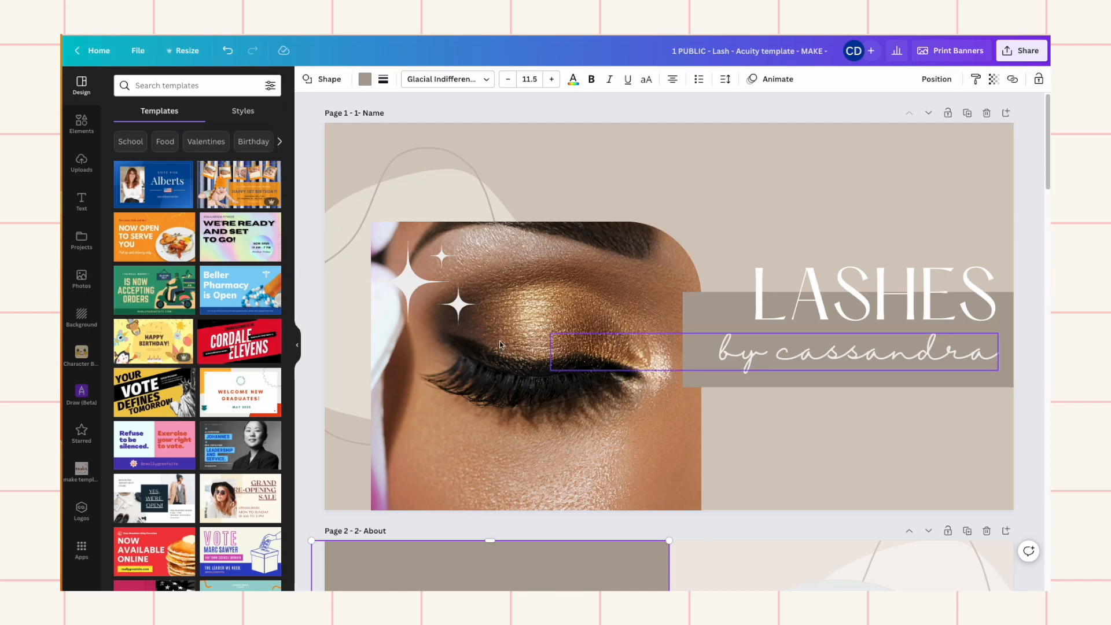
Step: Select the Name page and check the lash design's custom size of 1120 × 630 px
{"action": "left_click", "coordinate": [733, 155]}
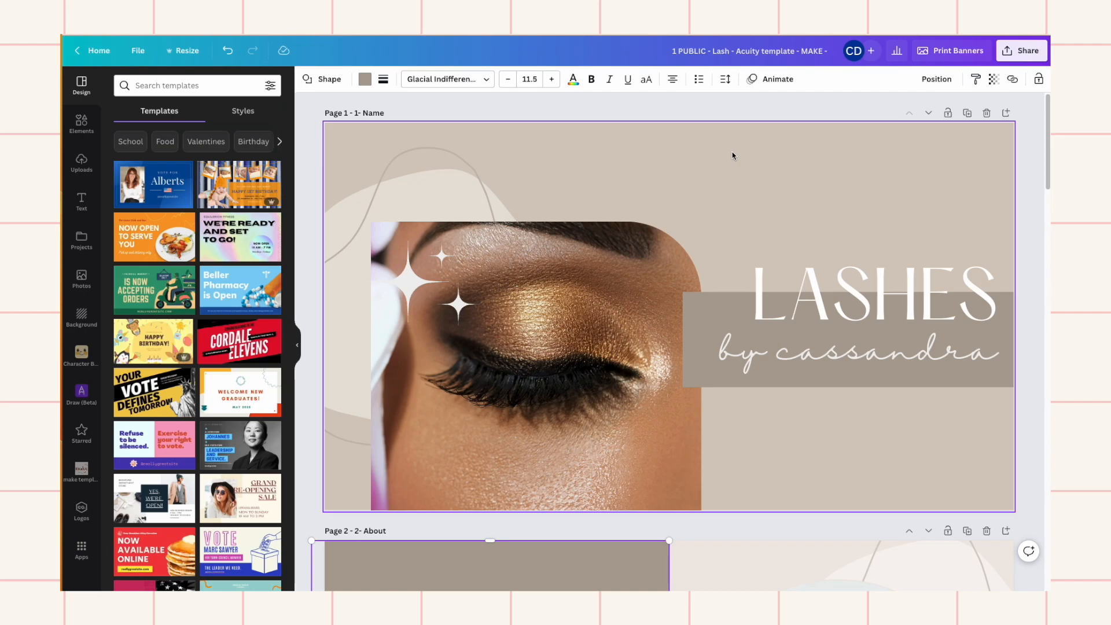
{"action": "mouse_move", "coordinate": [734, 161]}
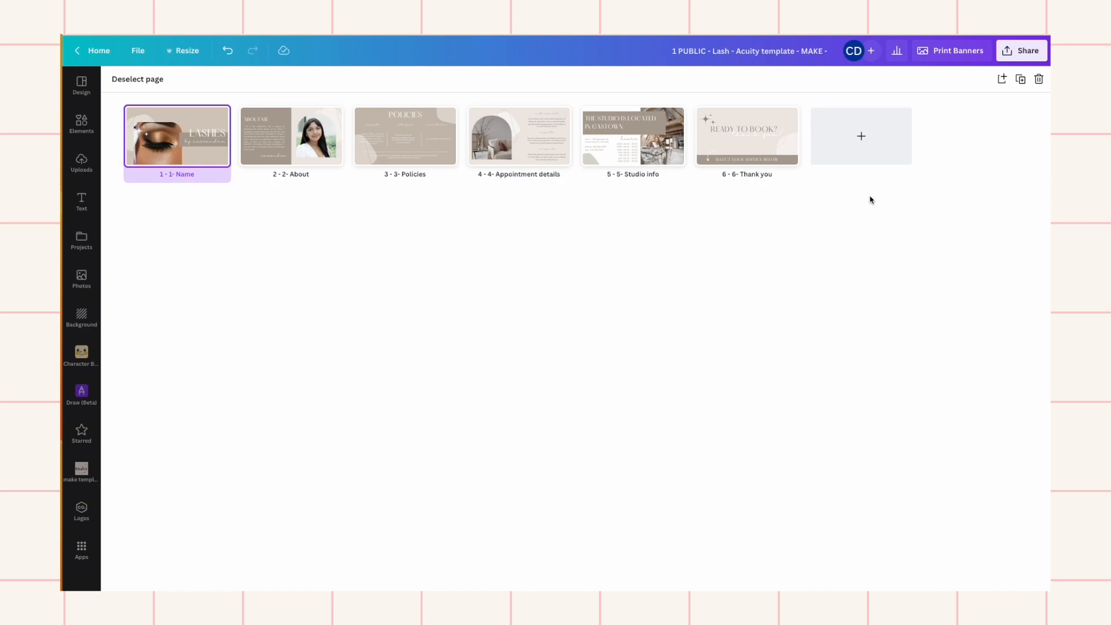
{"action": "mouse_move", "coordinate": [338, 199]}
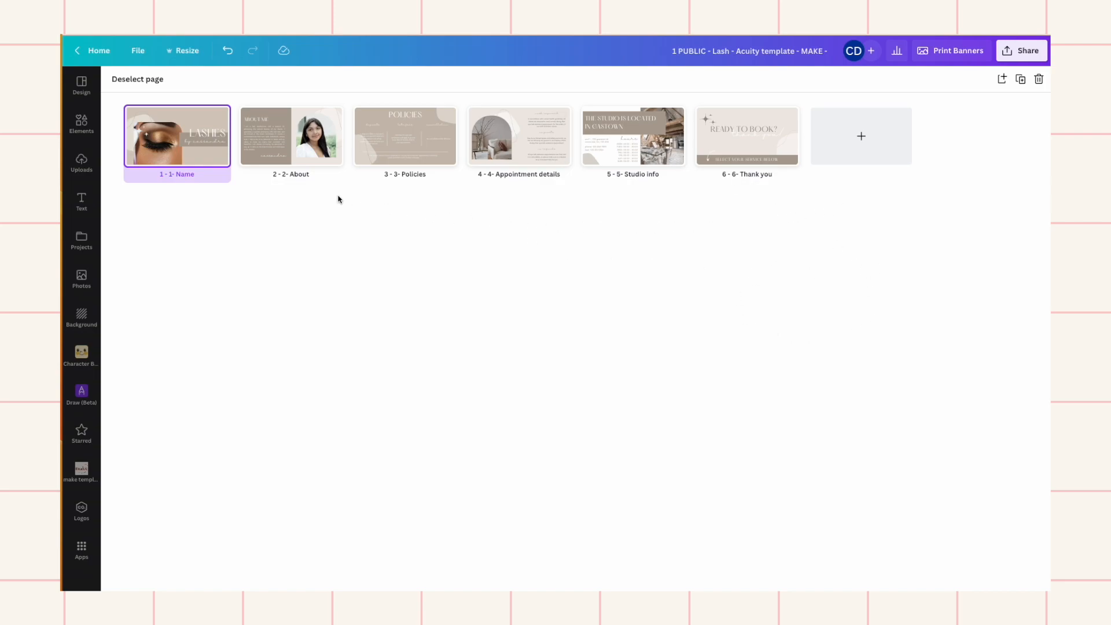
{"action": "mouse_move", "coordinate": [326, 187]}
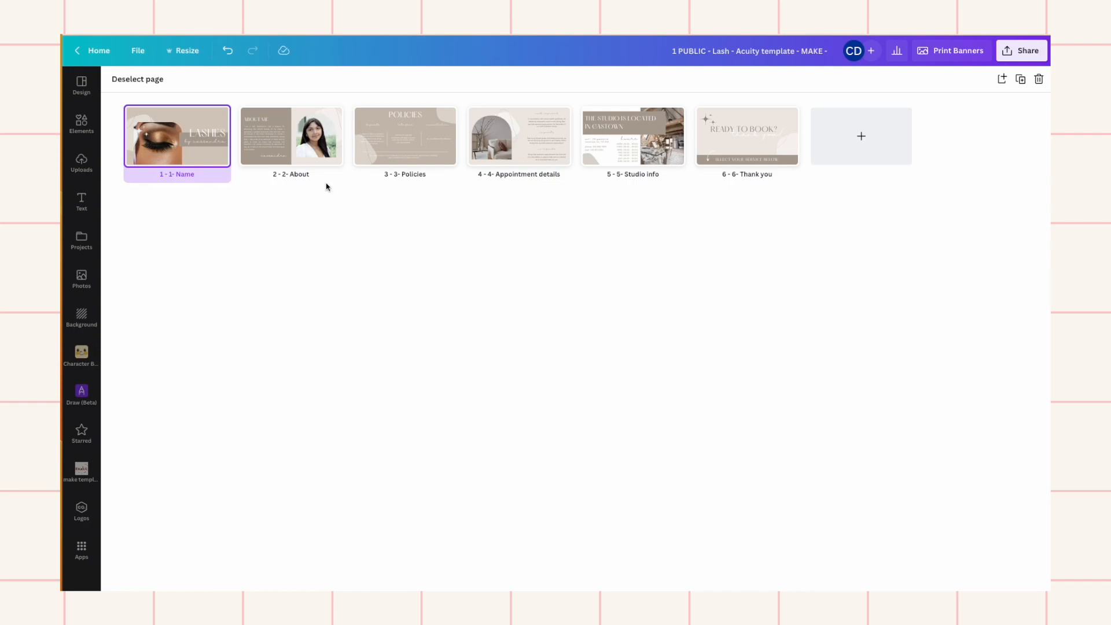
{"action": "mouse_move", "coordinate": [528, 284]}
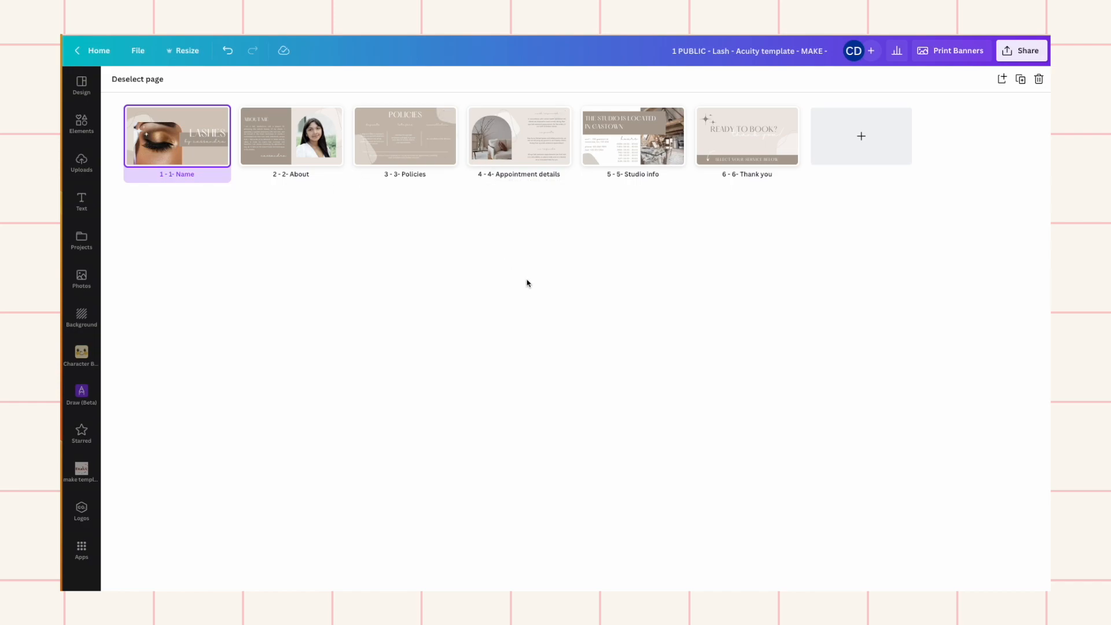
{"action": "mouse_move", "coordinate": [500, 265]}
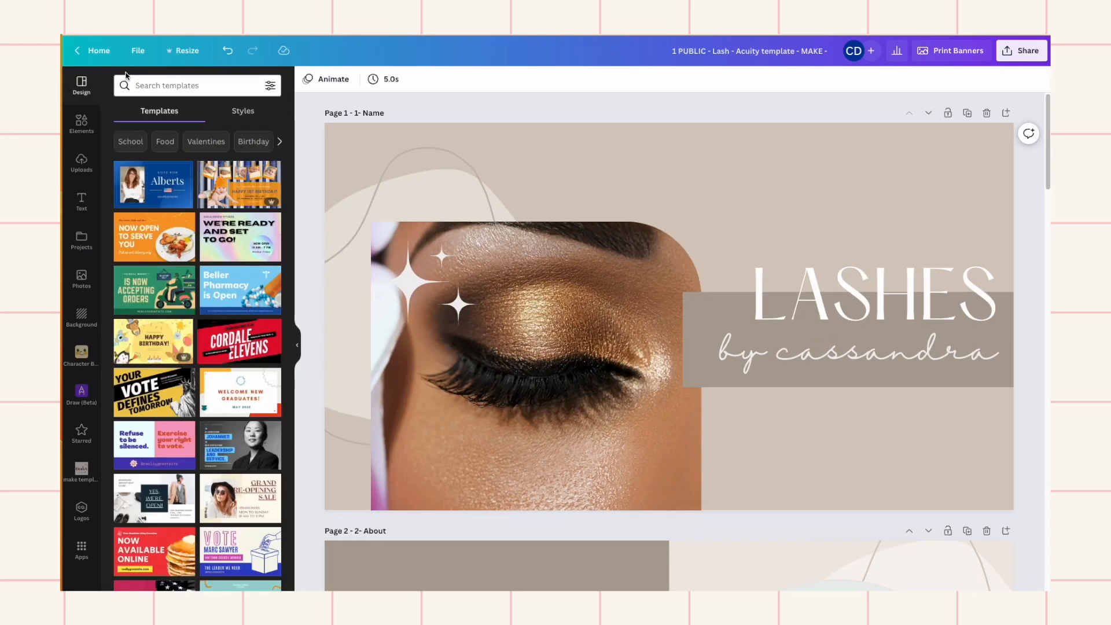
{"action": "left_click", "coordinate": [183, 50]}
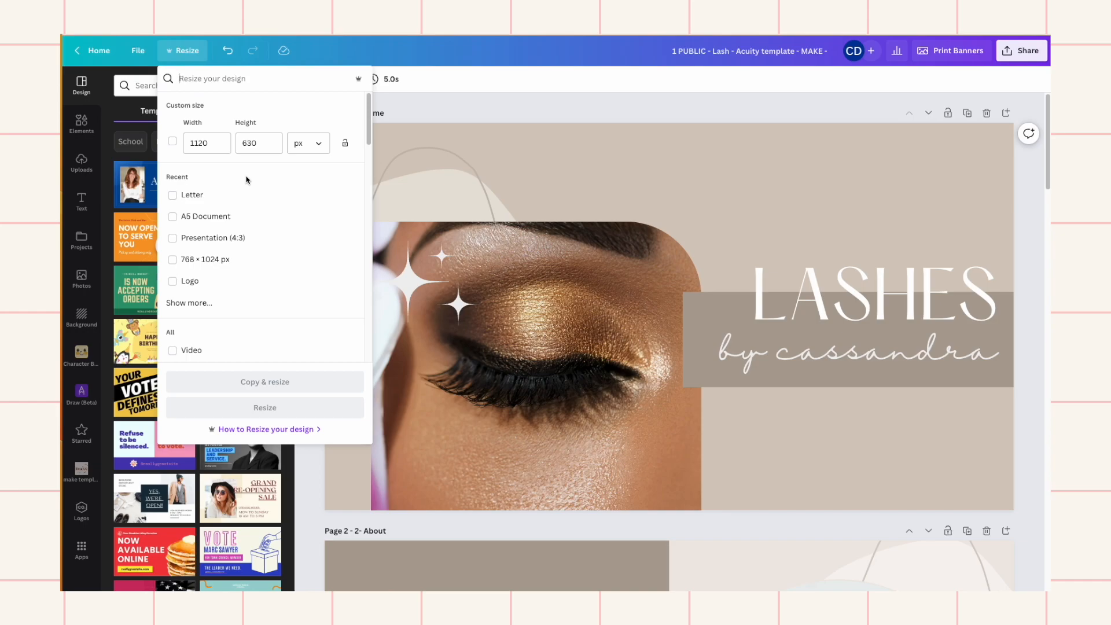
Step: Close the resize options, drag the eye photo out of its frame and back, and select LASHES
{"action": "left_click", "coordinate": [871, 261]}
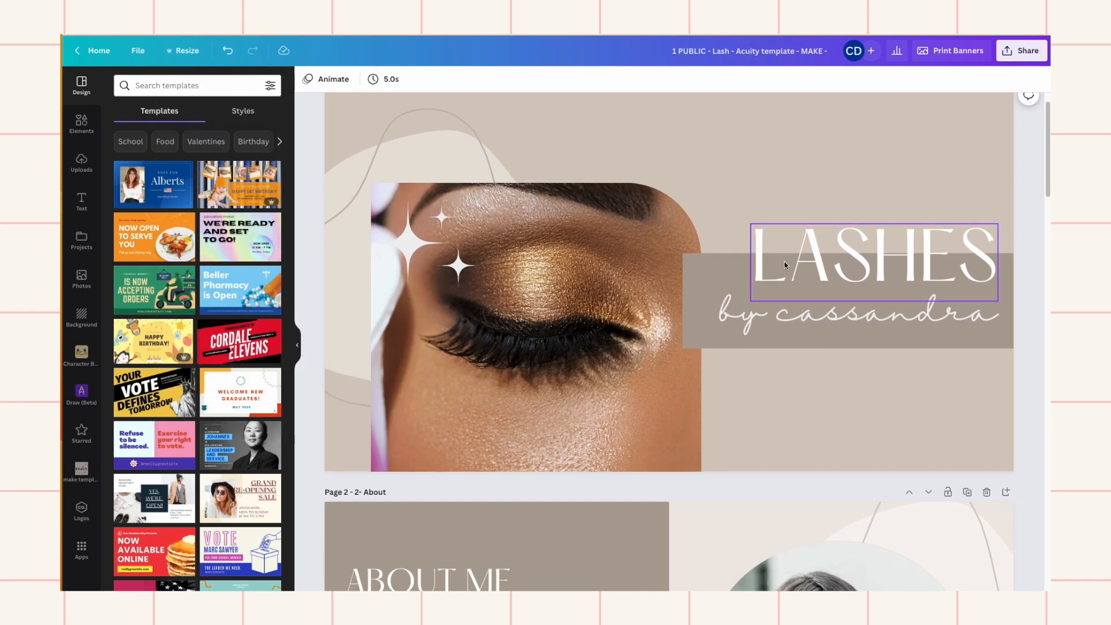
{"action": "scroll", "scroll_direction": "down", "scroll_amount": 3}
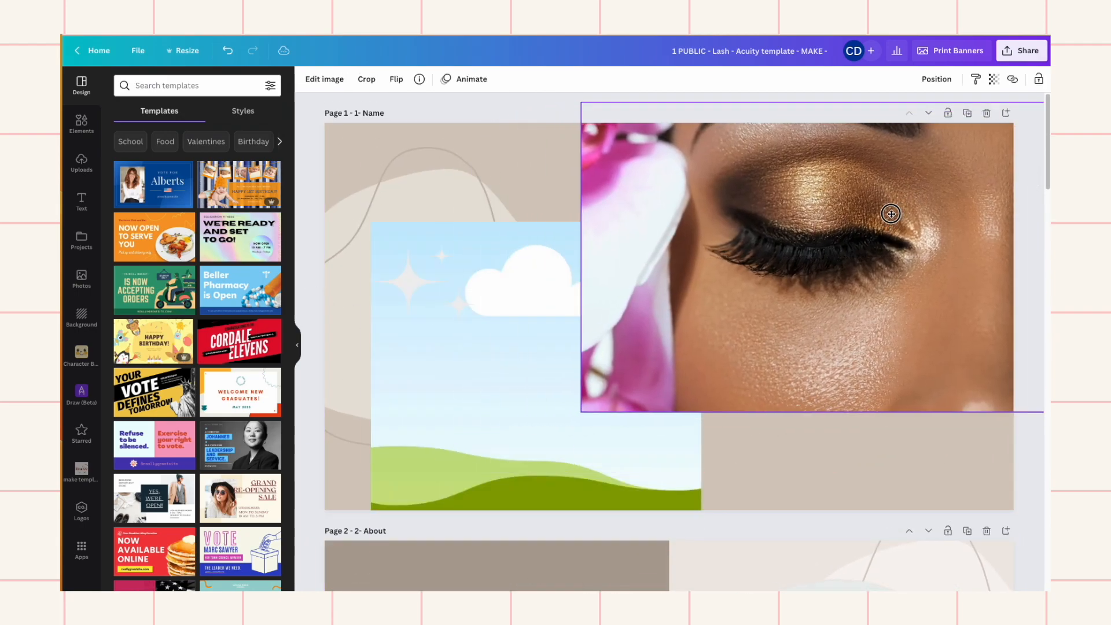
{"action": "left_click_drag", "start_coordinate": [891, 213], "coordinate": [889, 382]}
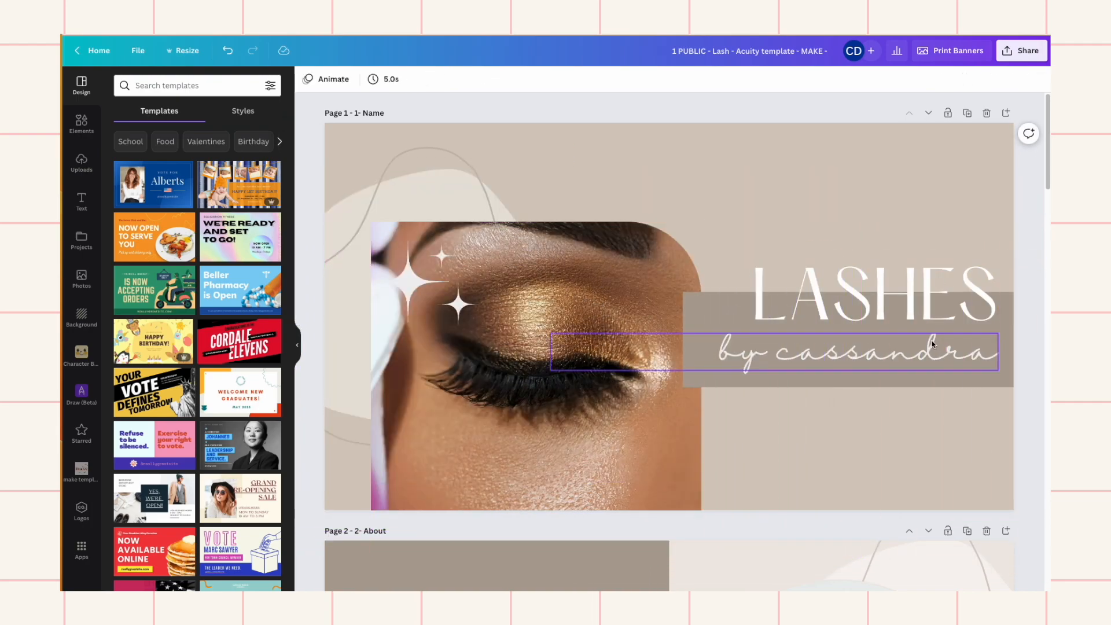
{"action": "left_click", "coordinate": [875, 298]}
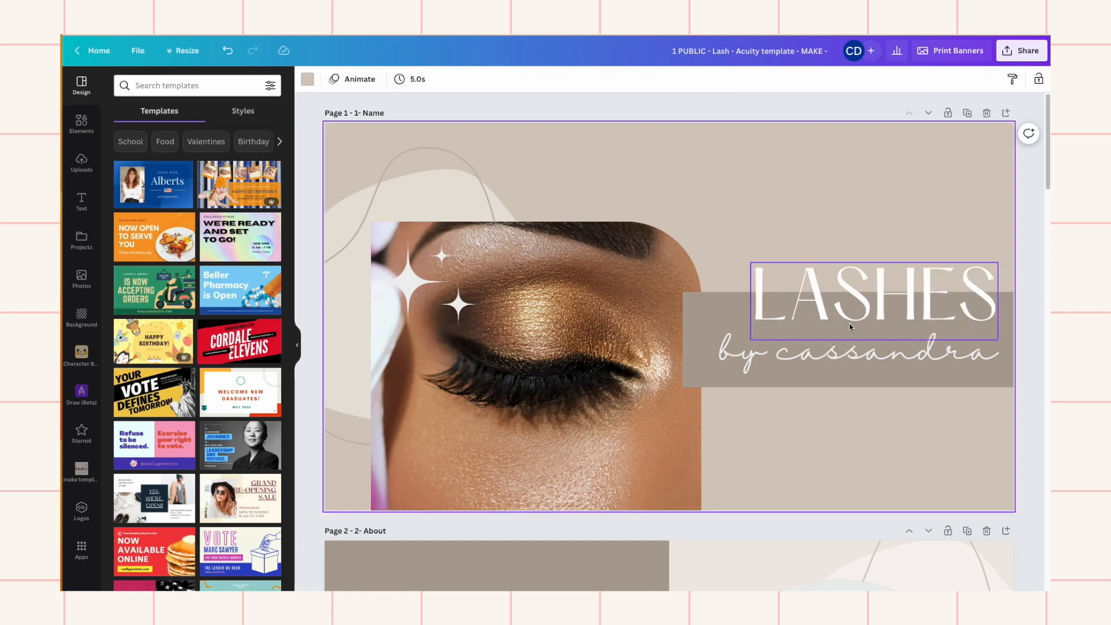
{"action": "left_click", "coordinate": [858, 353]}
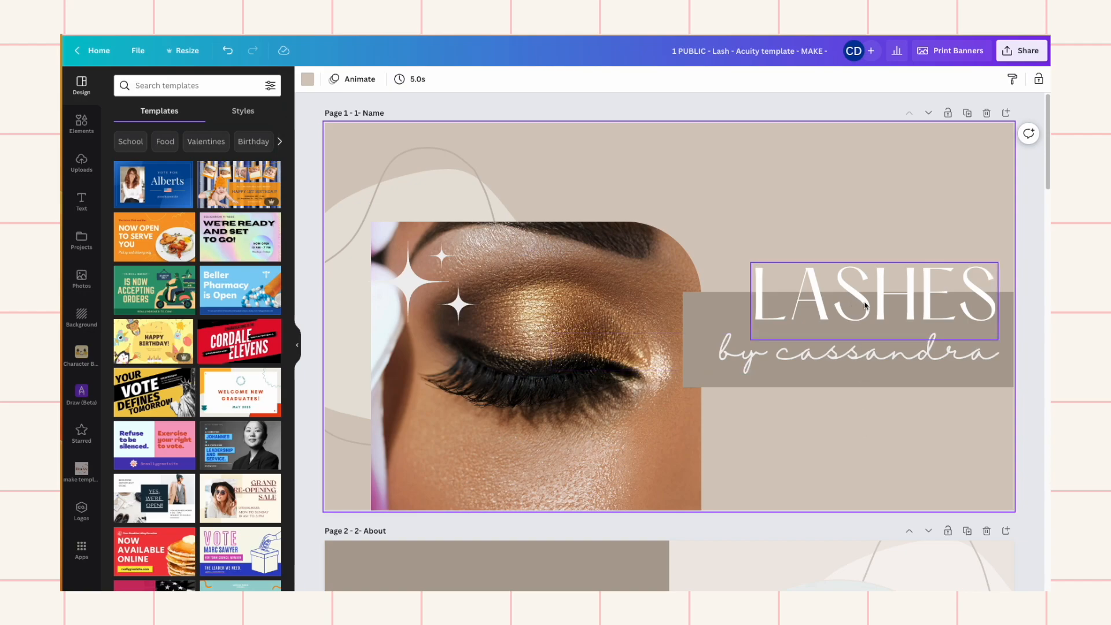
{"action": "left_click", "coordinate": [871, 298]}
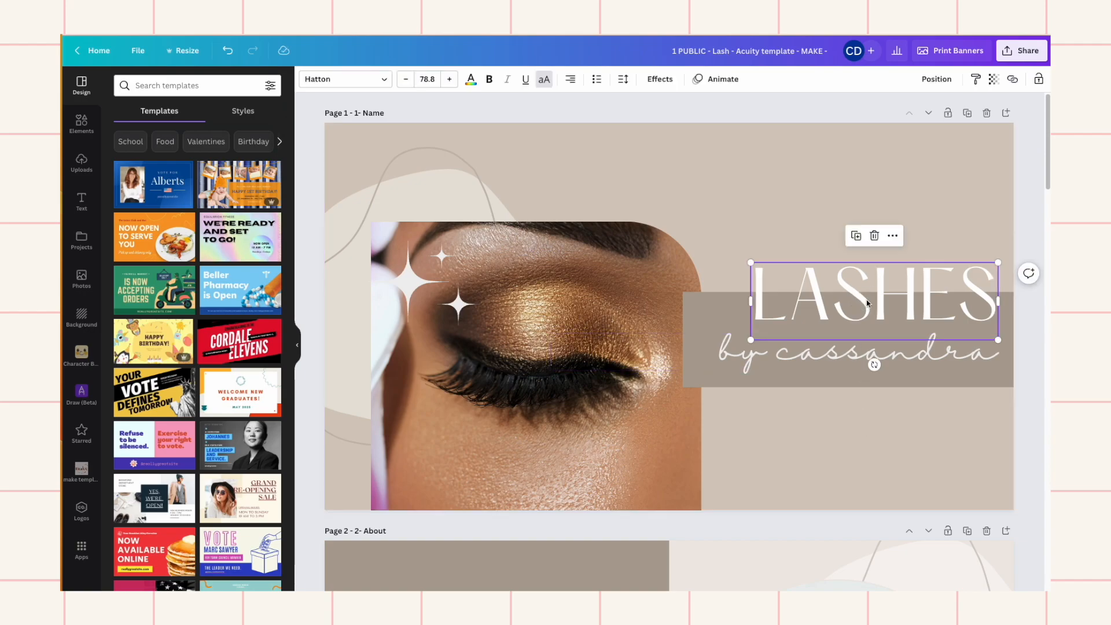
{"action": "scroll", "scroll_direction": "down", "scroll_amount": 3}
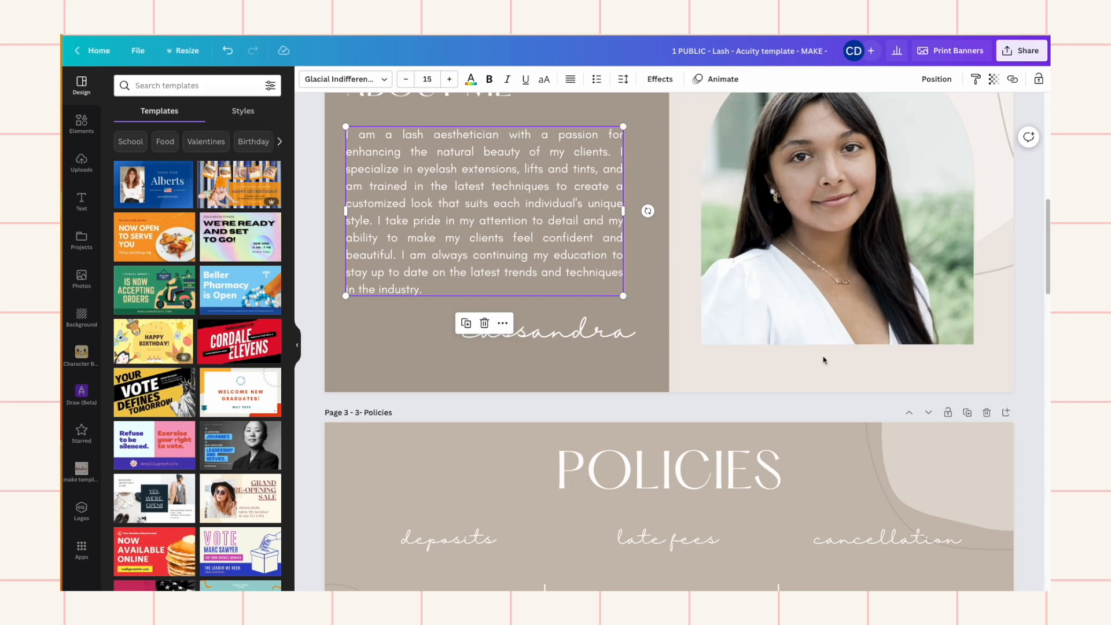
{"action": "scroll", "scroll_direction": "down", "scroll_amount": 3}
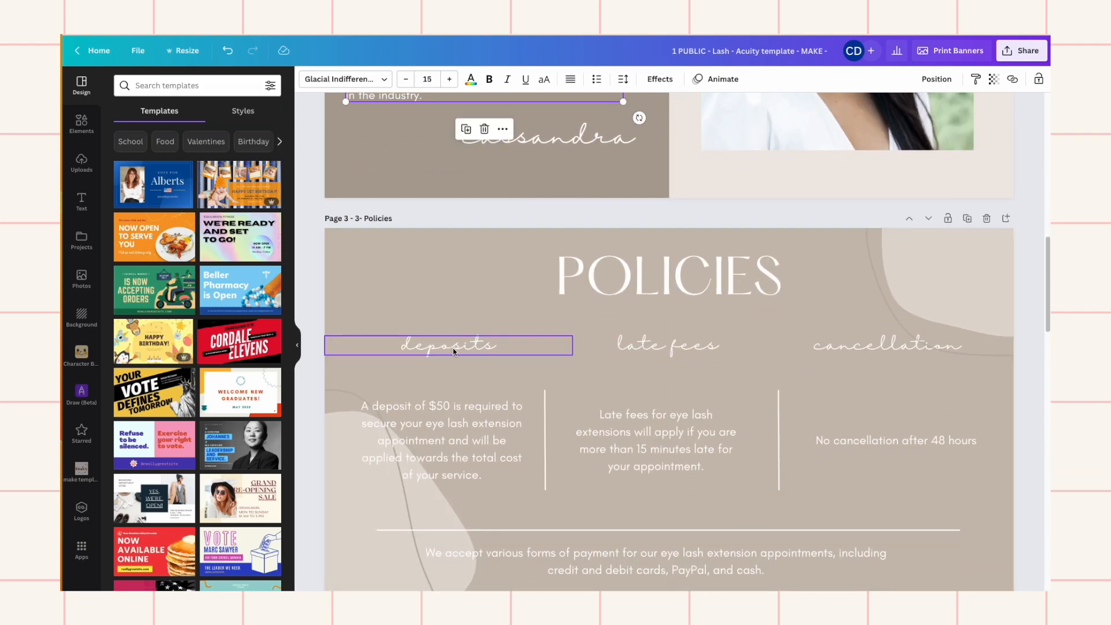
{"action": "left_click", "coordinate": [441, 440]}
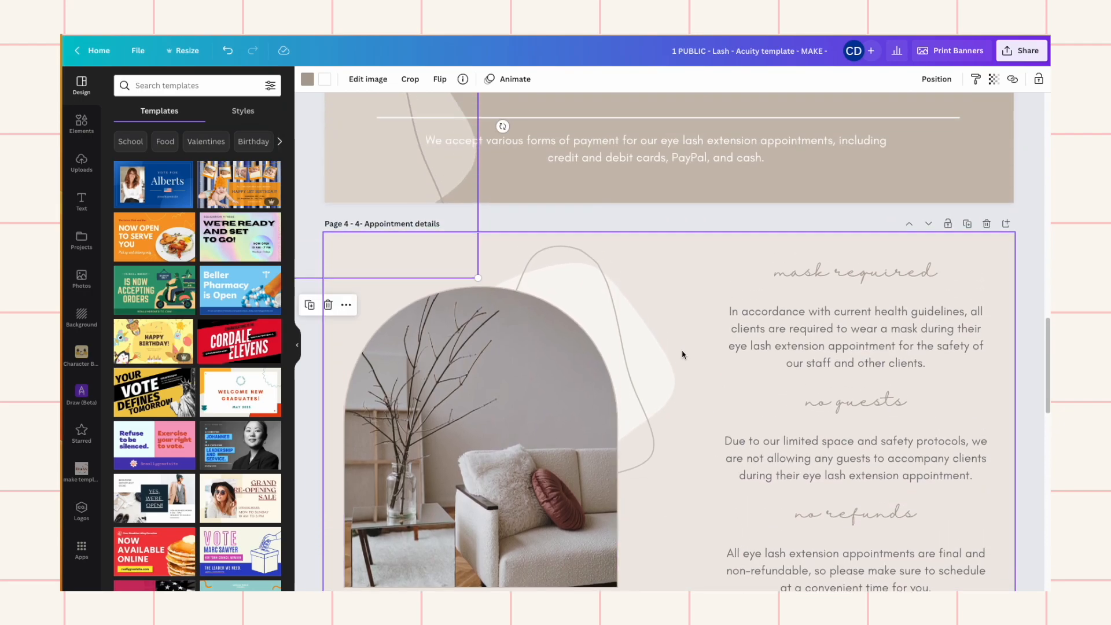
{"action": "scroll", "scroll_direction": "down", "scroll_amount": 3}
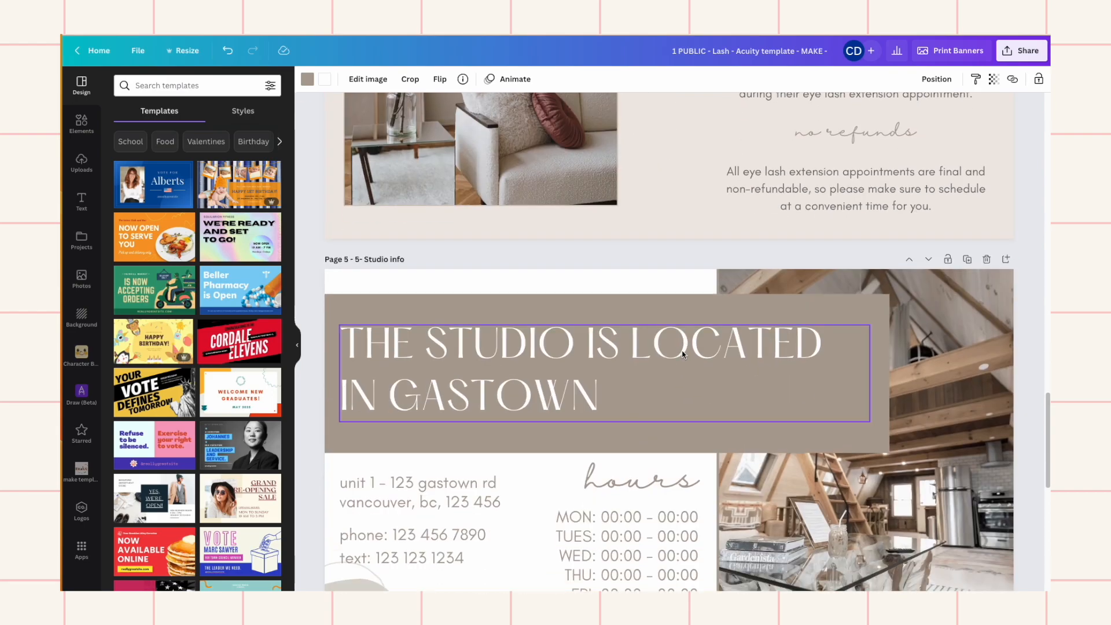
{"action": "scroll", "scroll_direction": "down", "scroll_amount": 3}
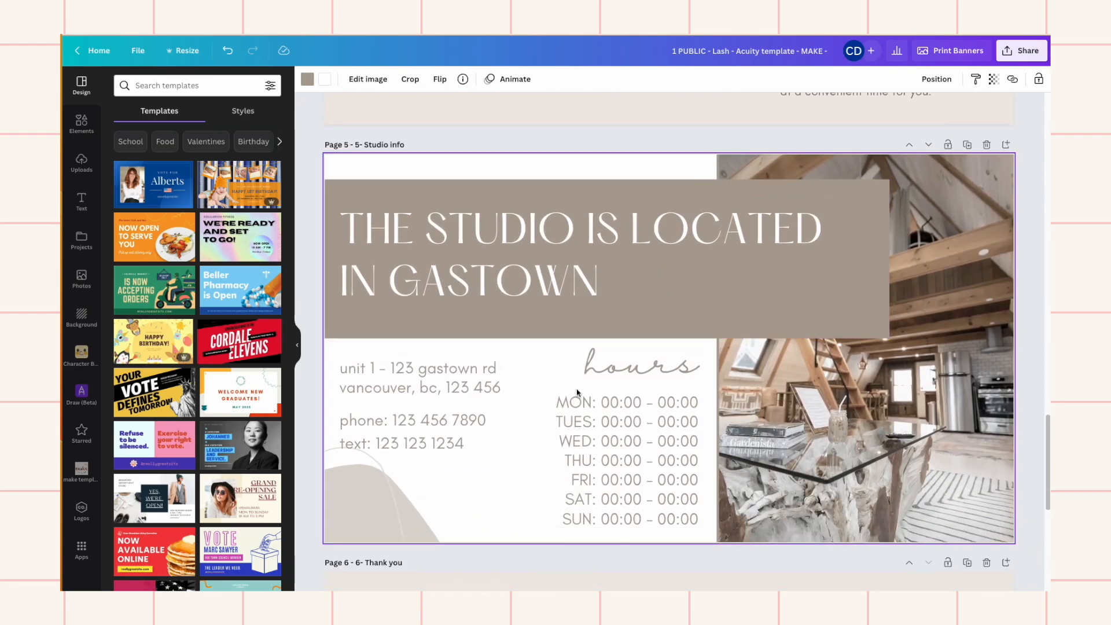
{"action": "scroll", "scroll_direction": "down", "scroll_amount": 3}
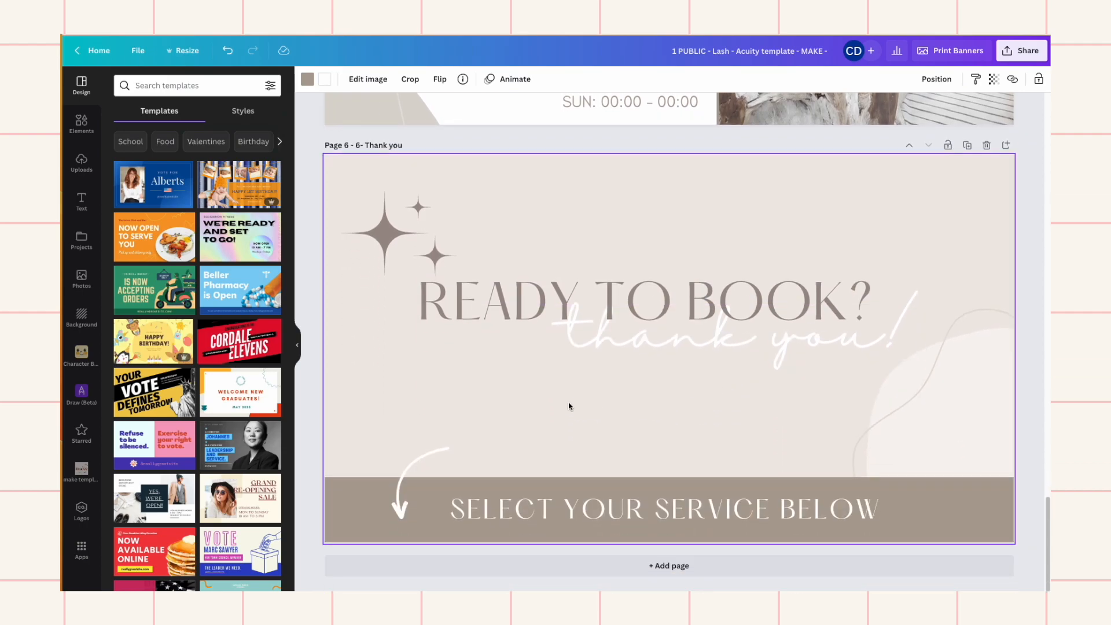
{"action": "scroll", "scroll_direction": "up", "scroll_amount": 3}
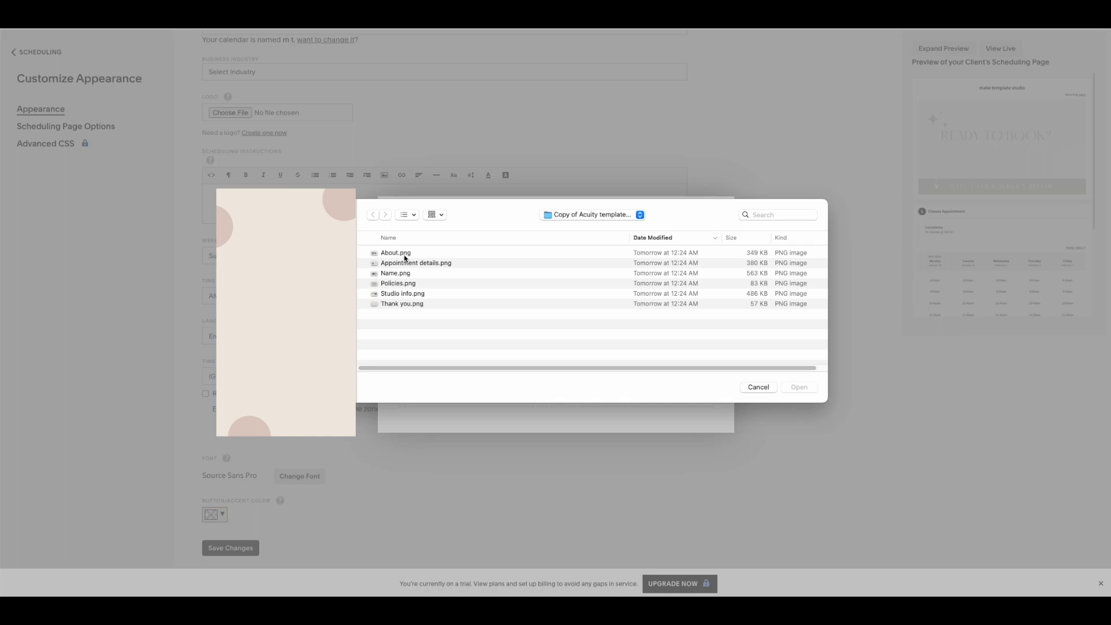
Step: Upload Name.png, the LASHES by cassandra image, into the scheduling instructions
{"action": "left_click", "coordinate": [395, 273]}
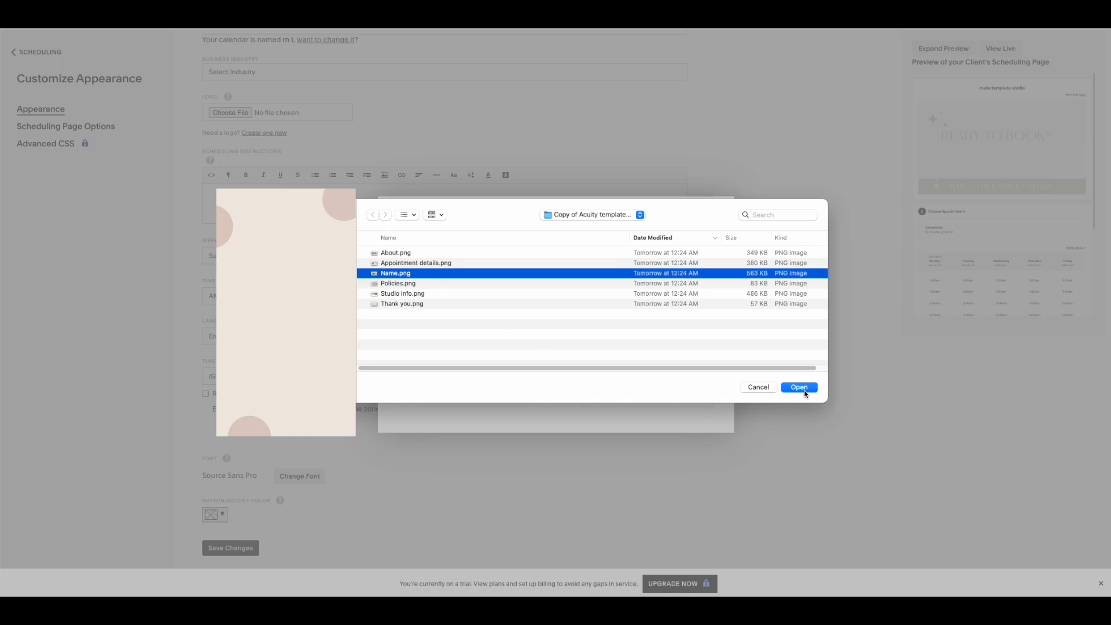
{"action": "left_click", "coordinate": [799, 388]}
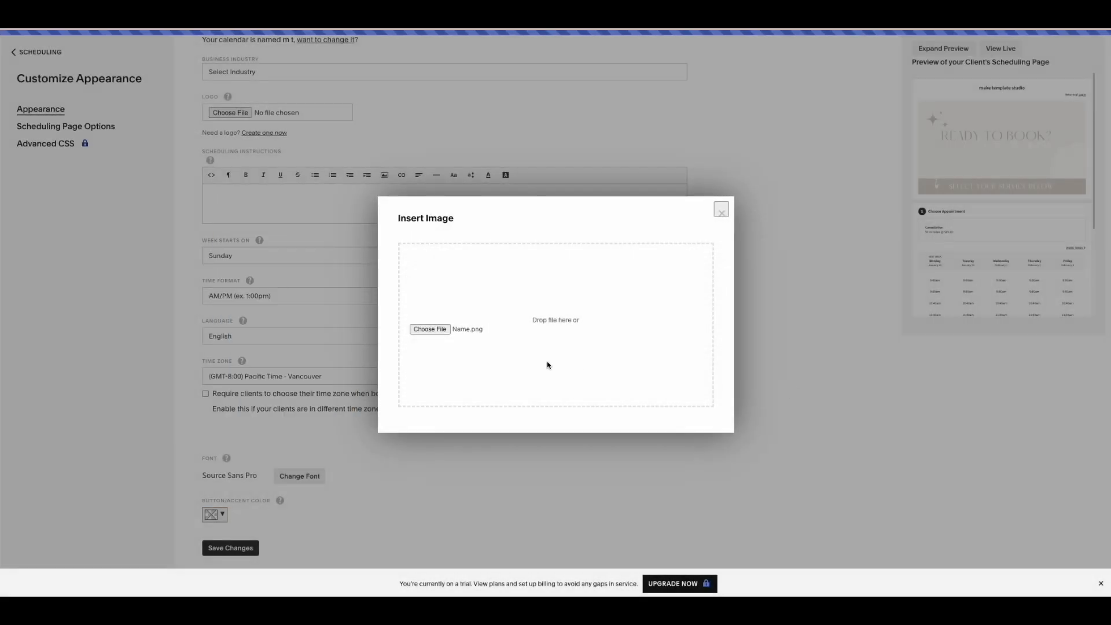
{"action": "left_click", "coordinate": [429, 329]}
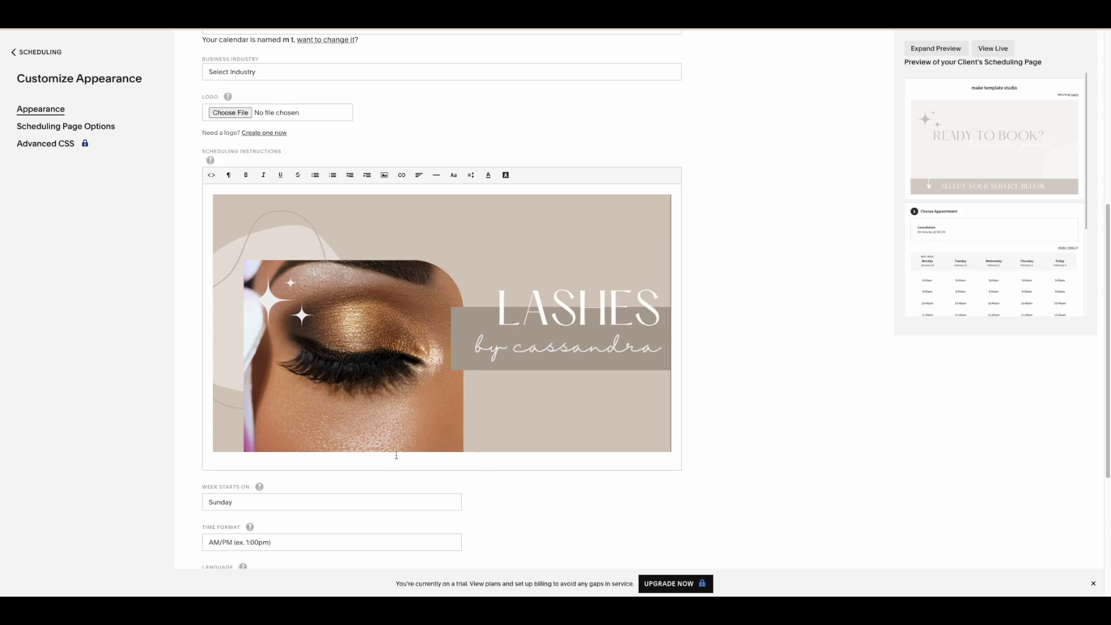
Step: Insert the About.png tile below the banner in the scheduling instructions
{"action": "left_click", "coordinate": [384, 175]}
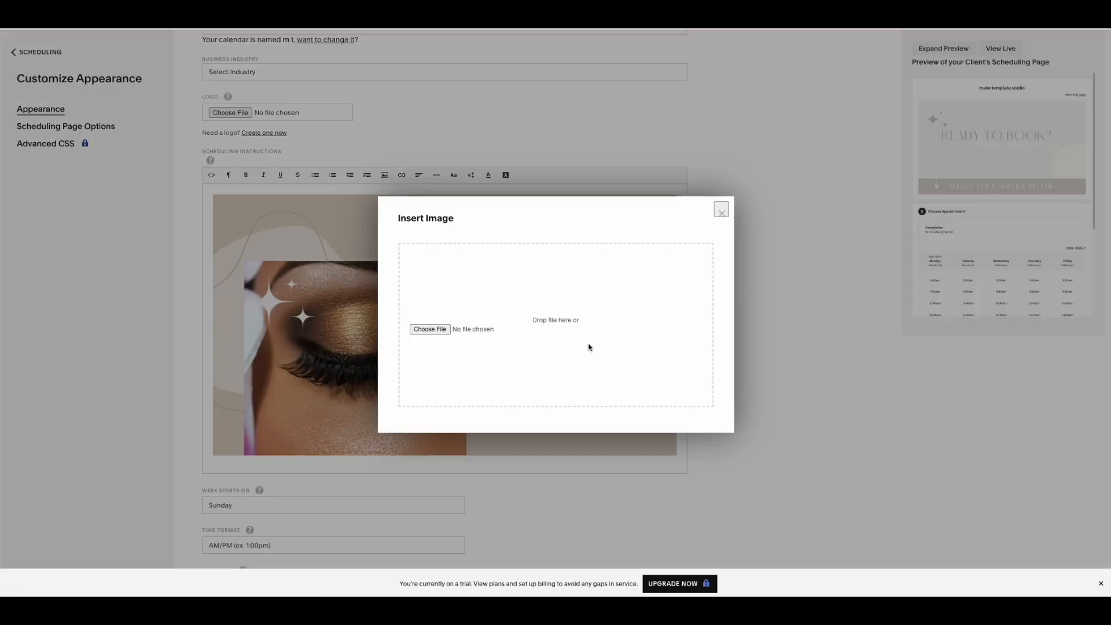
{"action": "mouse_move", "coordinate": [430, 329]}
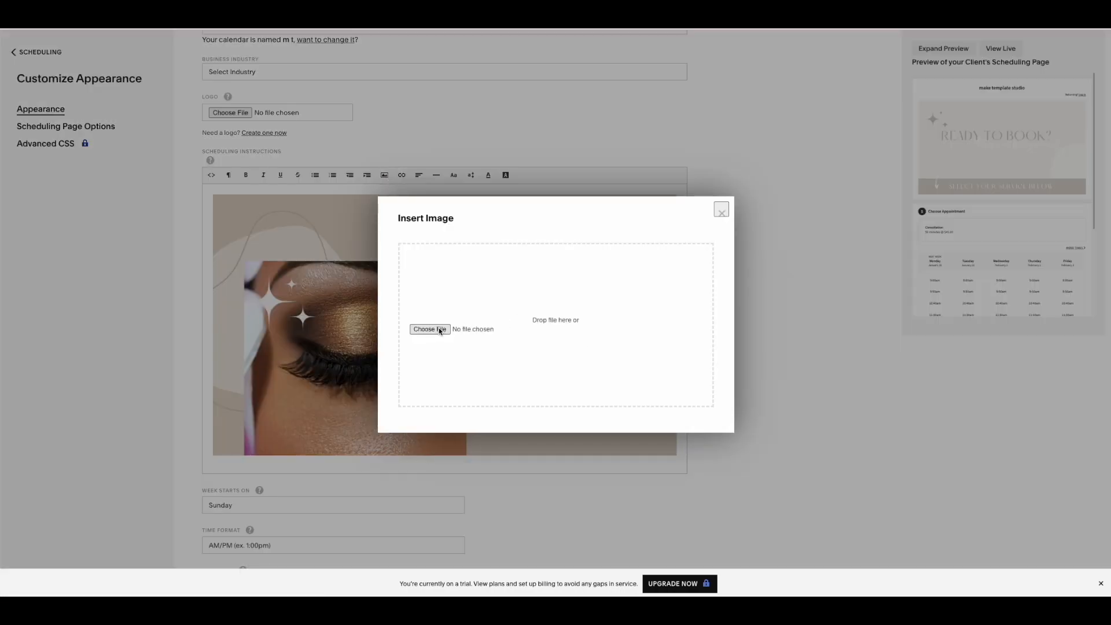
{"action": "left_click", "coordinate": [429, 329]}
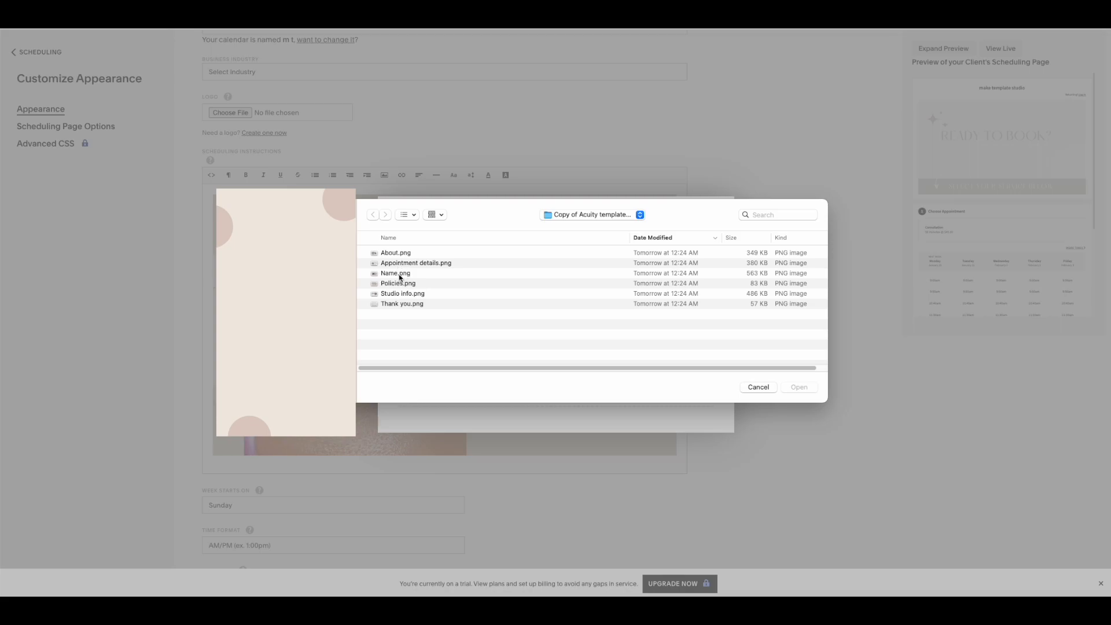
{"action": "left_click", "coordinate": [395, 252]}
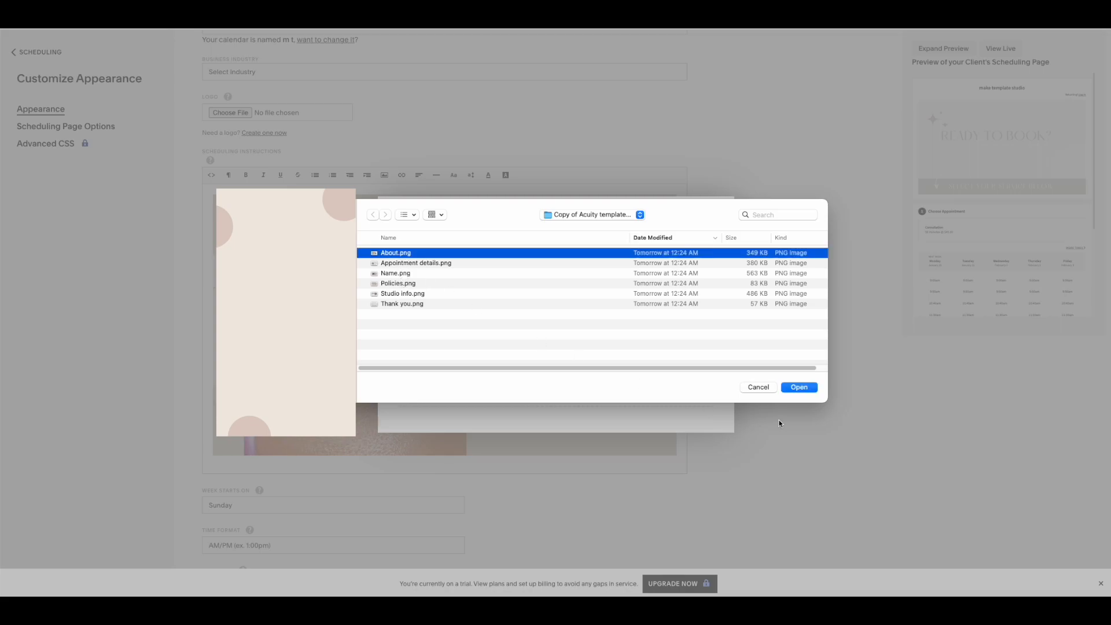
{"action": "left_click", "coordinate": [799, 387]}
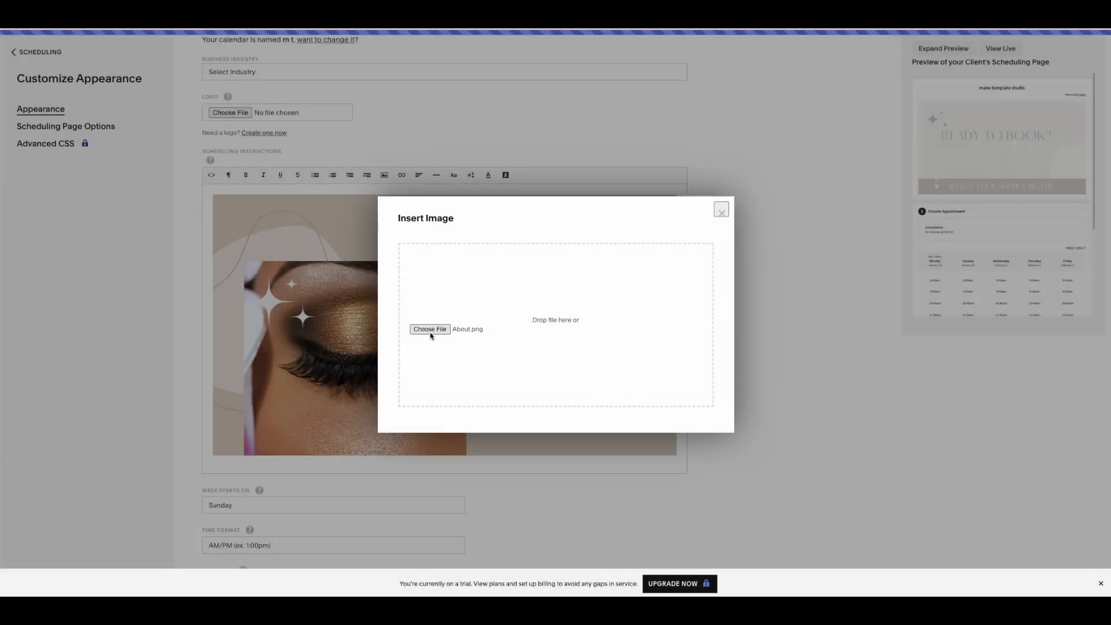
{"action": "left_click", "coordinate": [721, 212]}
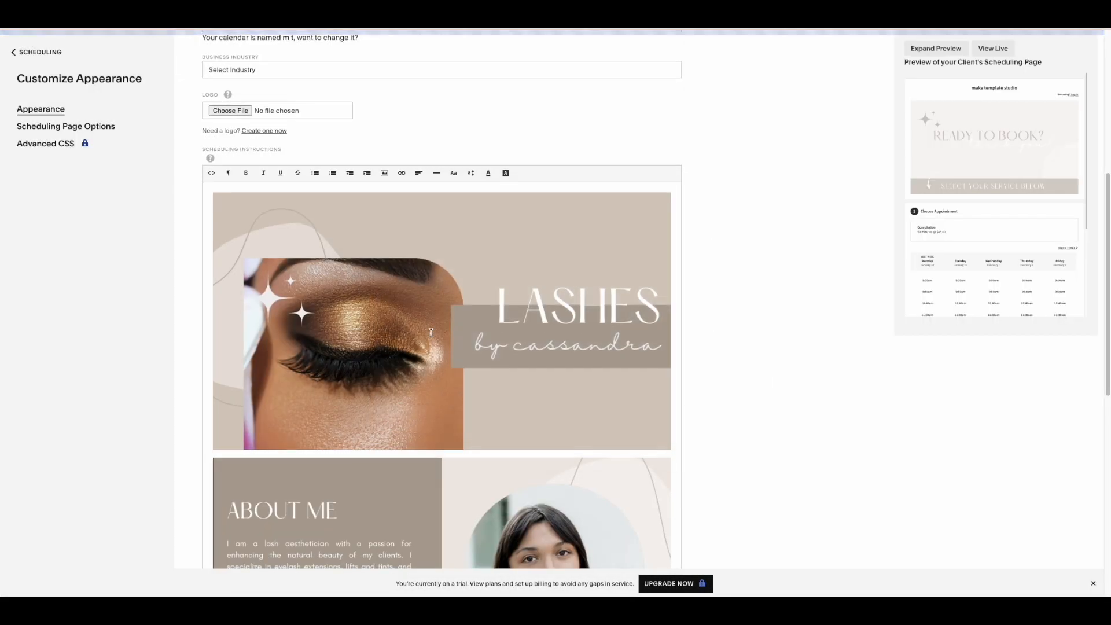
Step: Insert the Appointment details and Thank you tiles beneath it
{"action": "left_click", "coordinate": [384, 173]}
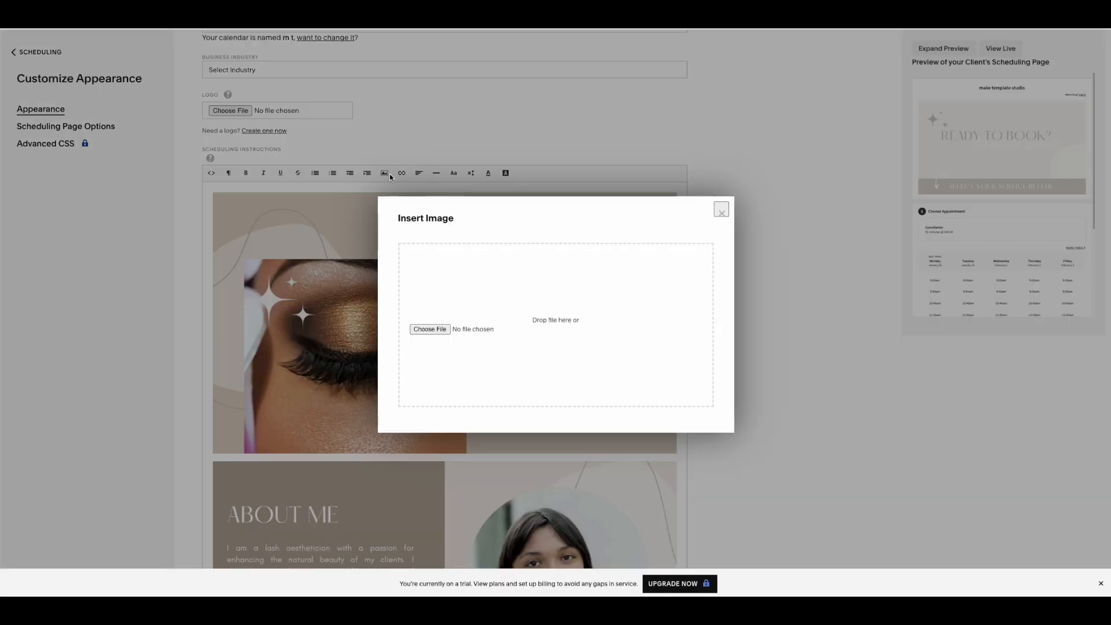
{"action": "left_click", "coordinate": [430, 329]}
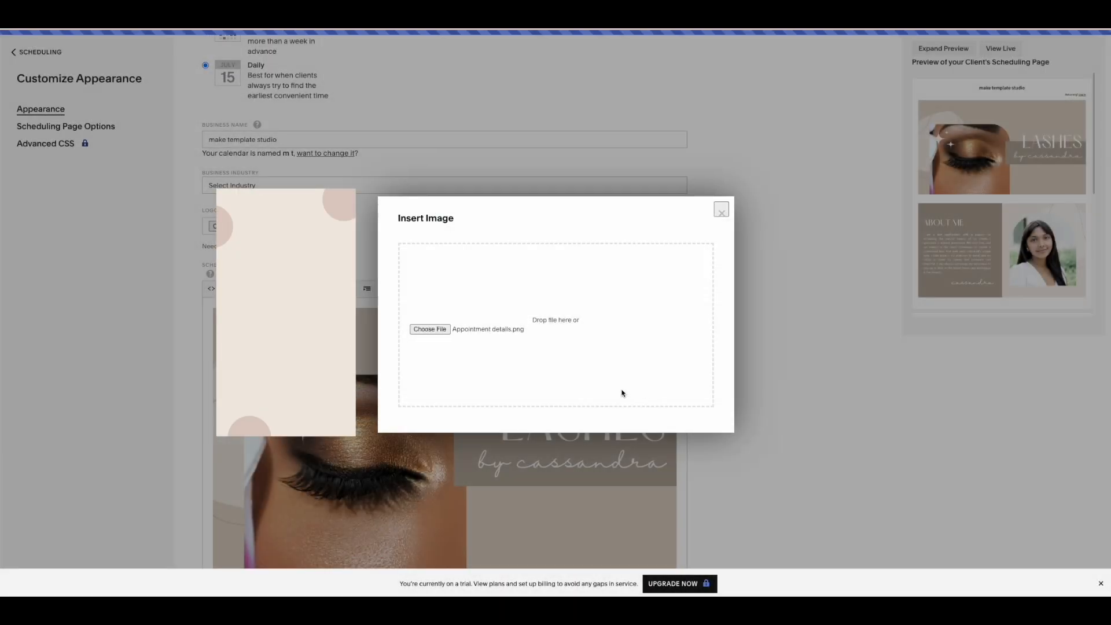
{"action": "left_click", "coordinate": [430, 329]}
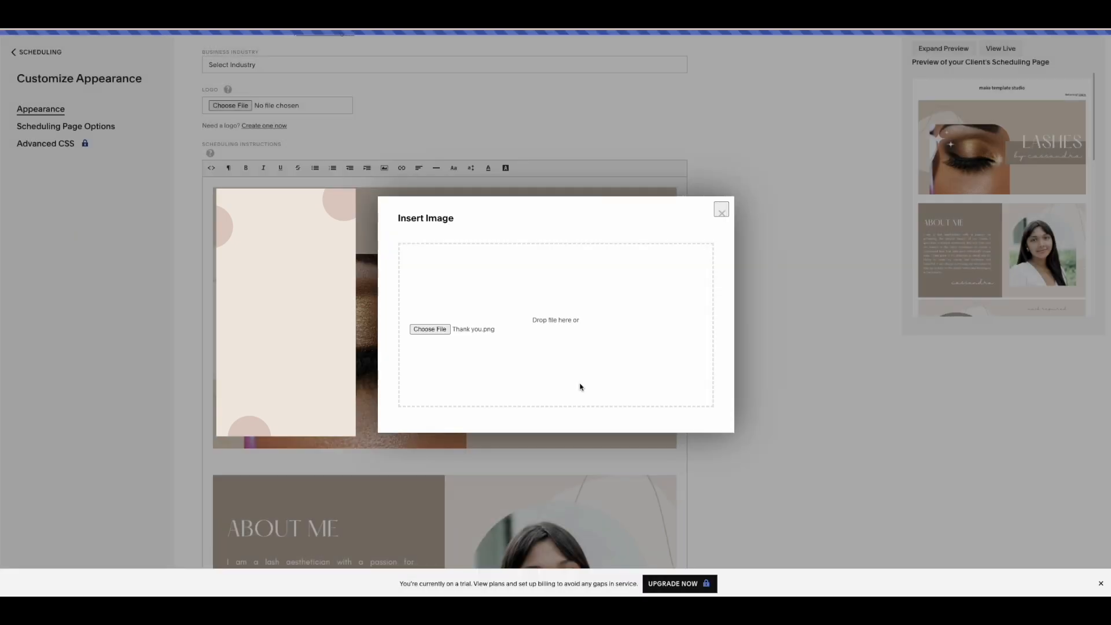
{"action": "left_click", "coordinate": [721, 211]}
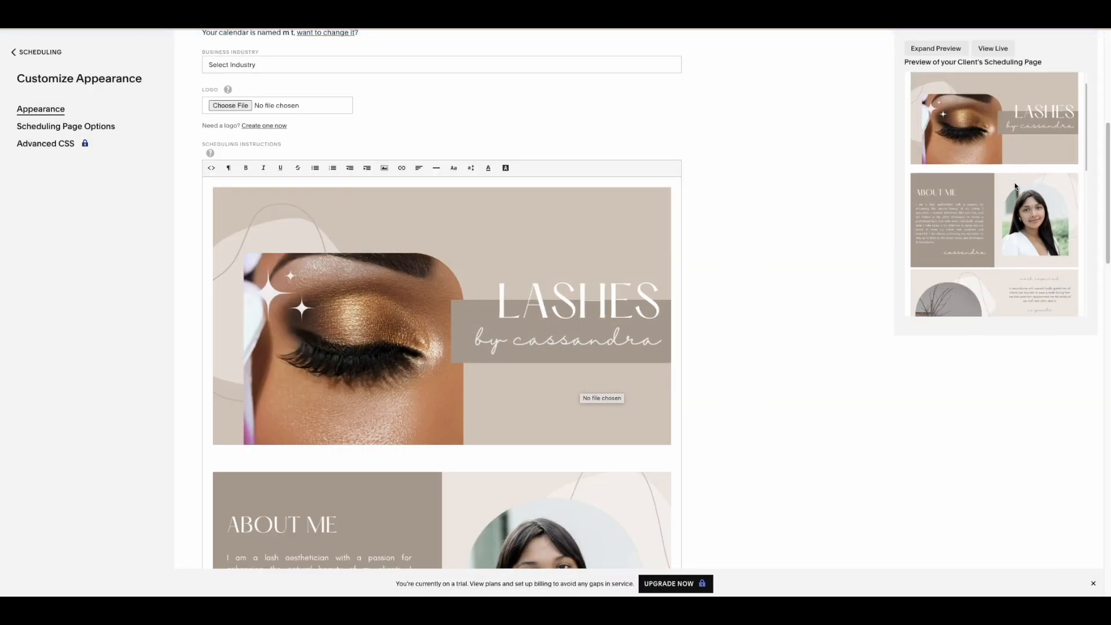
{"action": "scroll", "scroll_direction": "down", "scroll_amount": 3}
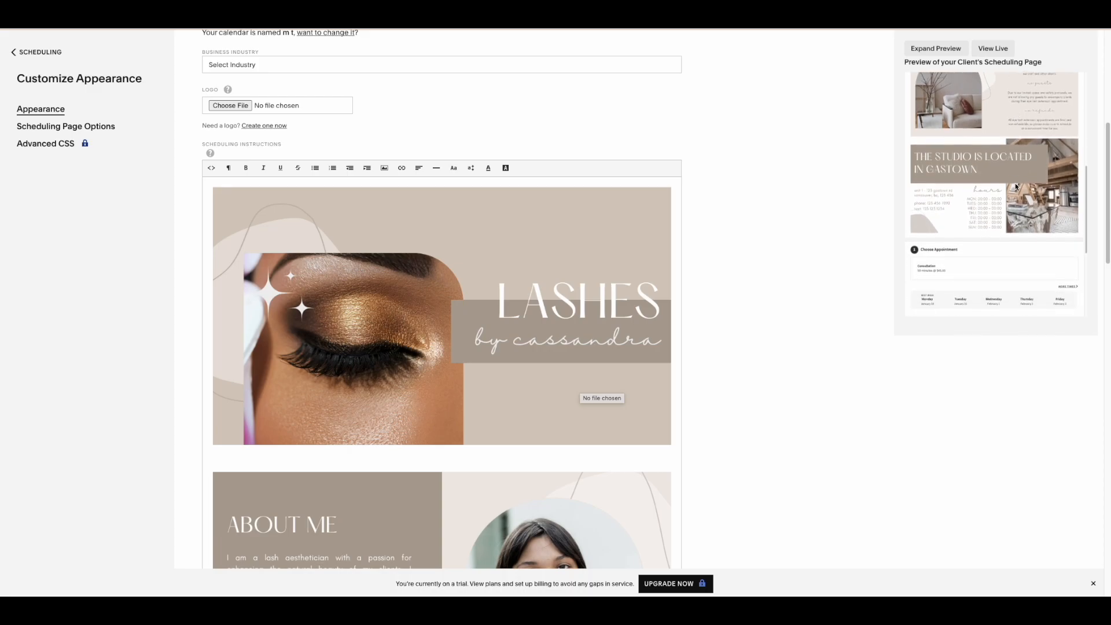
{"action": "scroll", "scroll_direction": "down", "scroll_amount": 3}
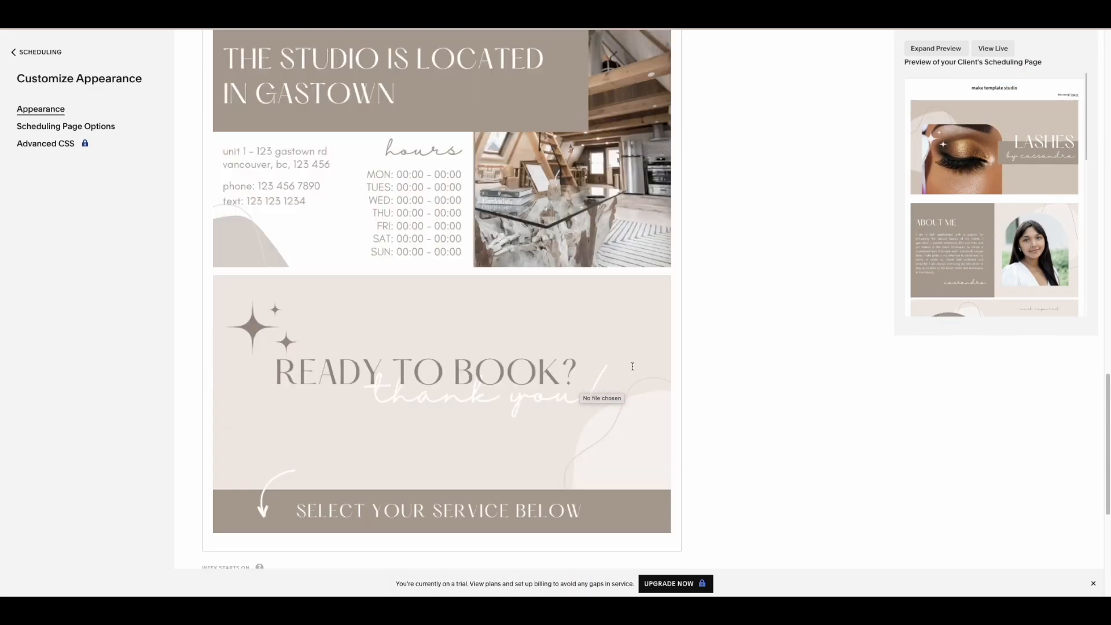
{"action": "scroll", "scroll_direction": "down", "scroll_amount": 3}
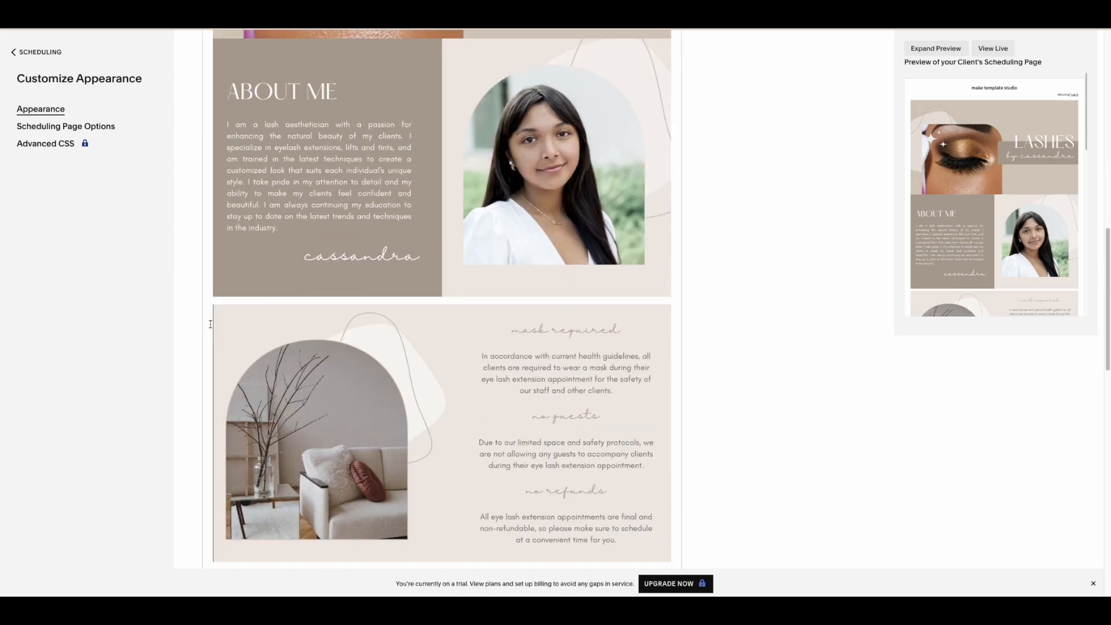
{"action": "scroll", "scroll_direction": "down", "scroll_amount": 3}
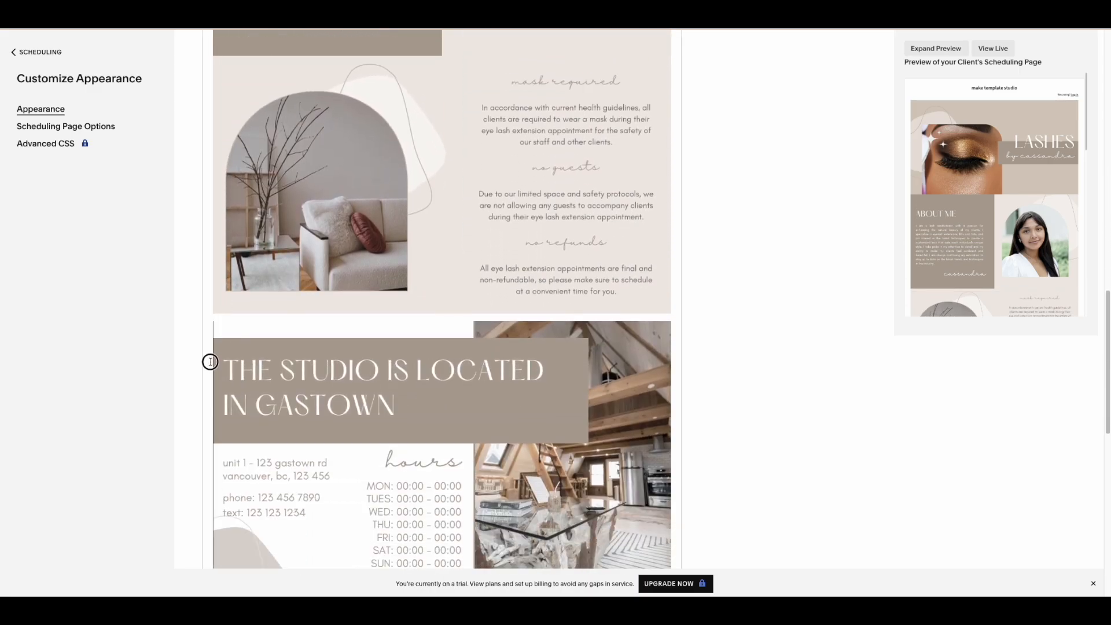
{"action": "scroll", "scroll_direction": "down", "scroll_amount": 3}
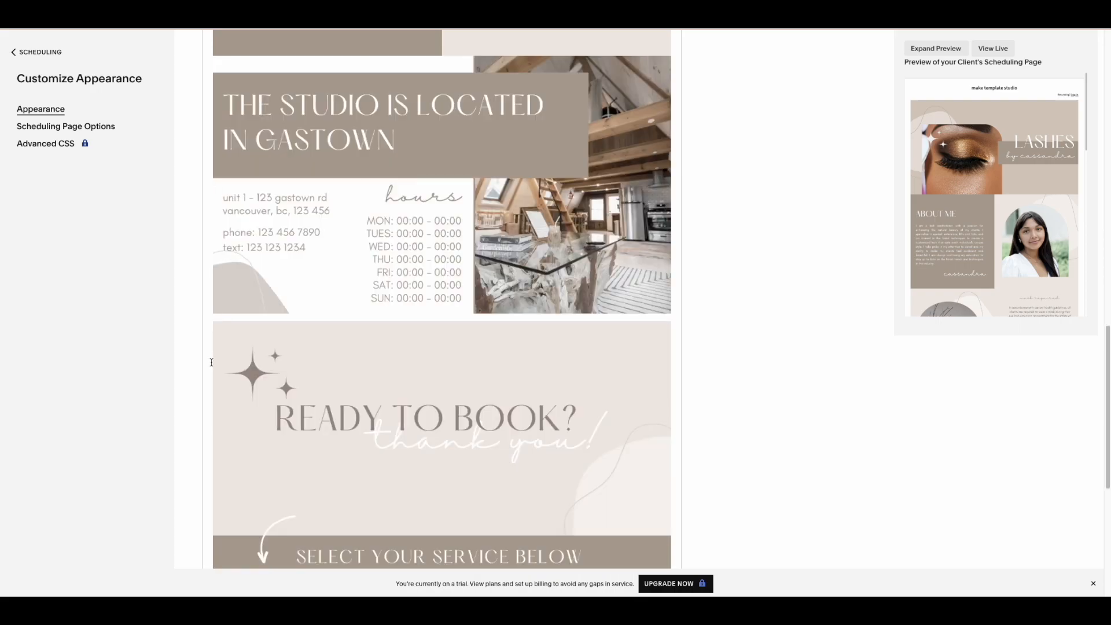
{"action": "scroll", "scroll_direction": "down", "scroll_amount": 3}
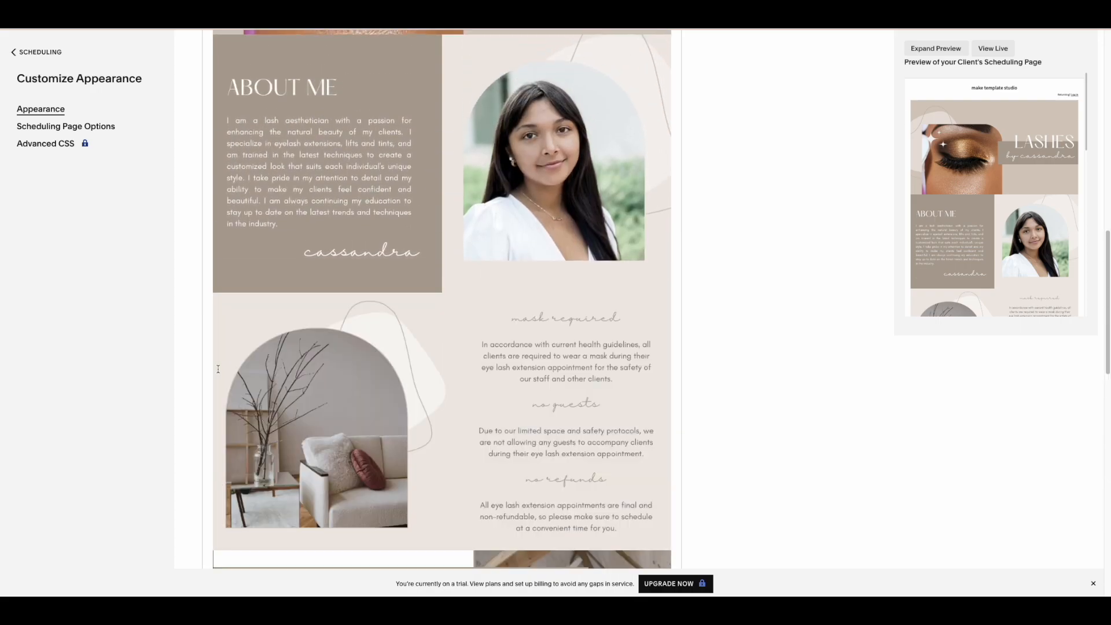
{"action": "scroll", "scroll_direction": "down", "scroll_amount": 3}
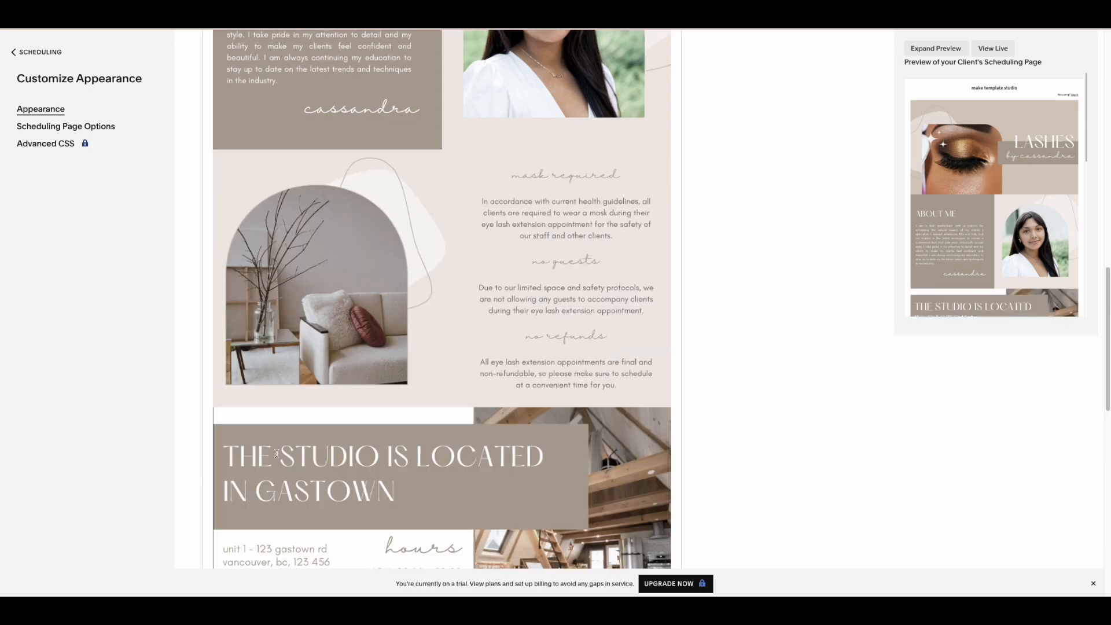
{"action": "scroll", "scroll_direction": "down", "scroll_amount": 3}
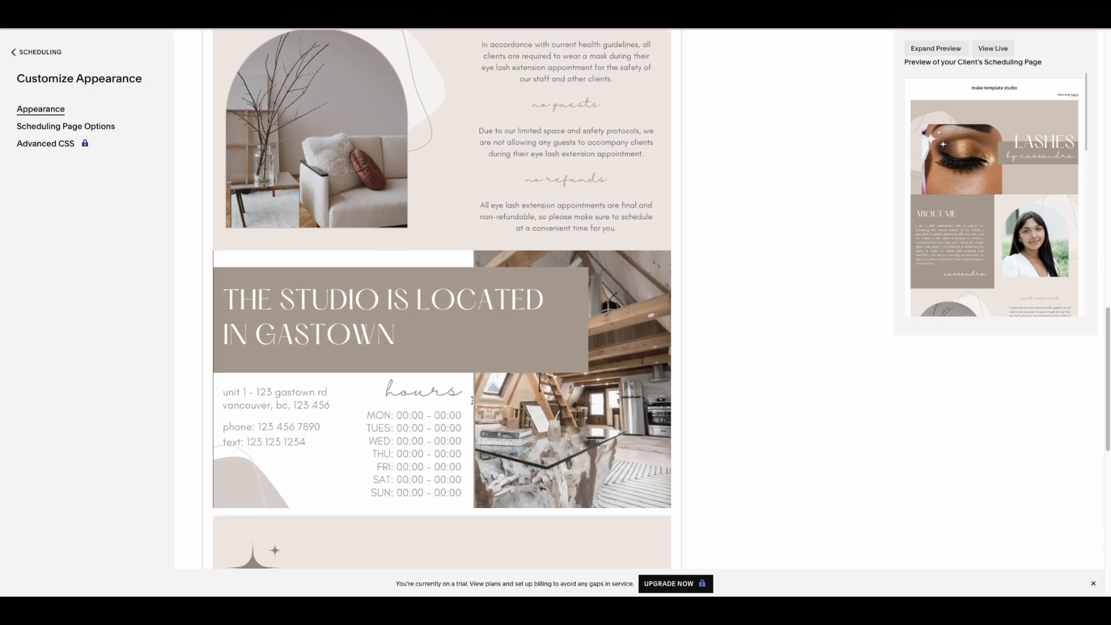
{"action": "scroll", "scroll_direction": "down", "scroll_amount": 3}
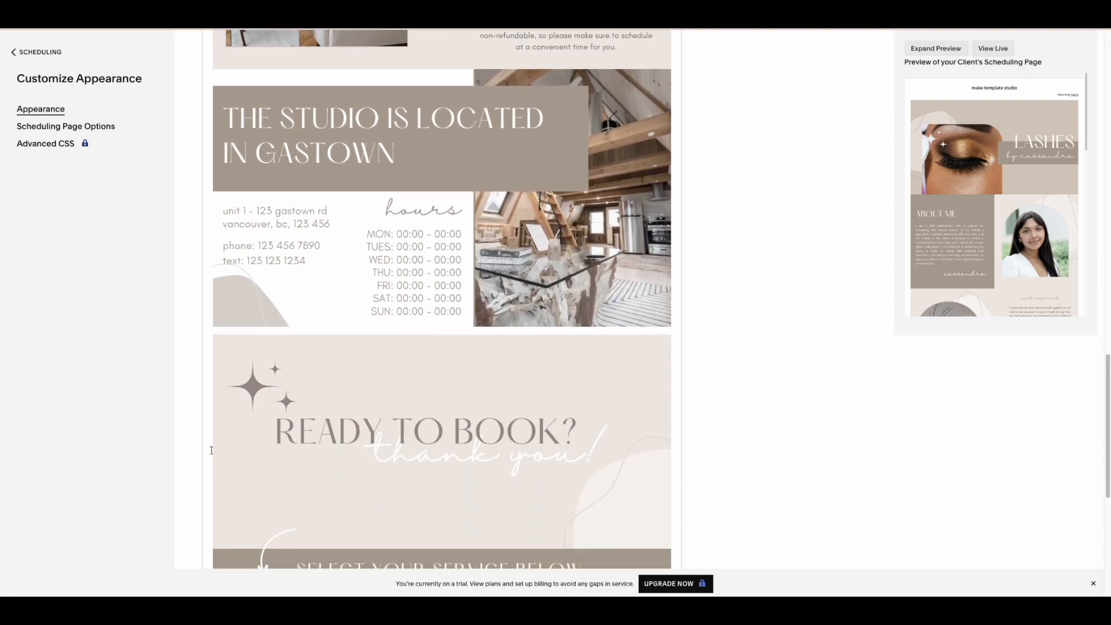
{"action": "scroll", "scroll_direction": "up", "scroll_amount": 3}
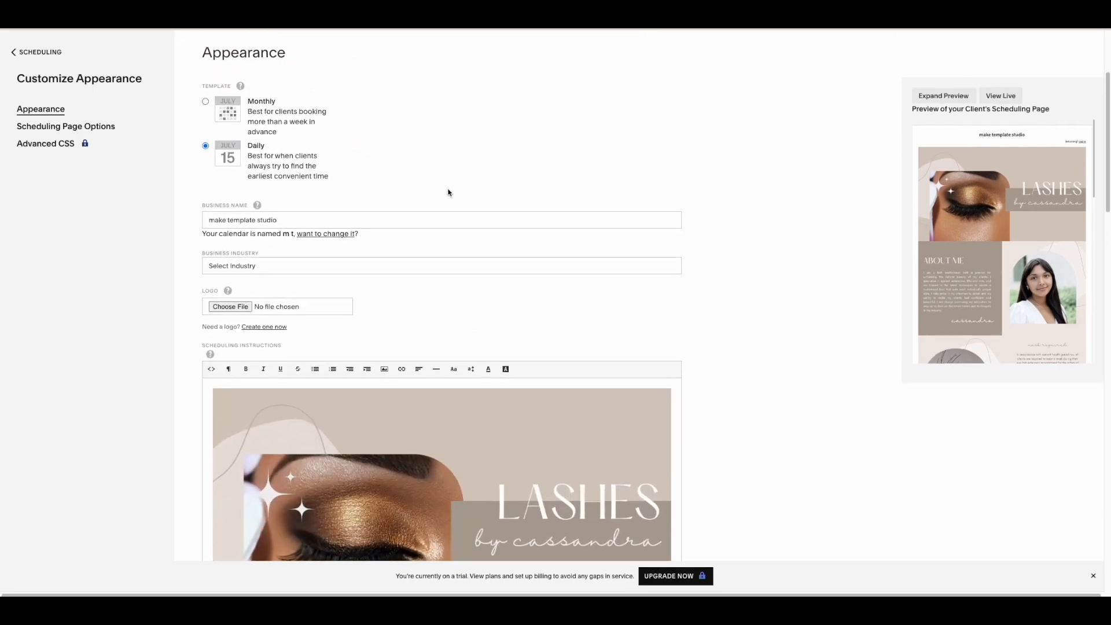
{"action": "scroll", "scroll_direction": "down", "scroll_amount": 3}
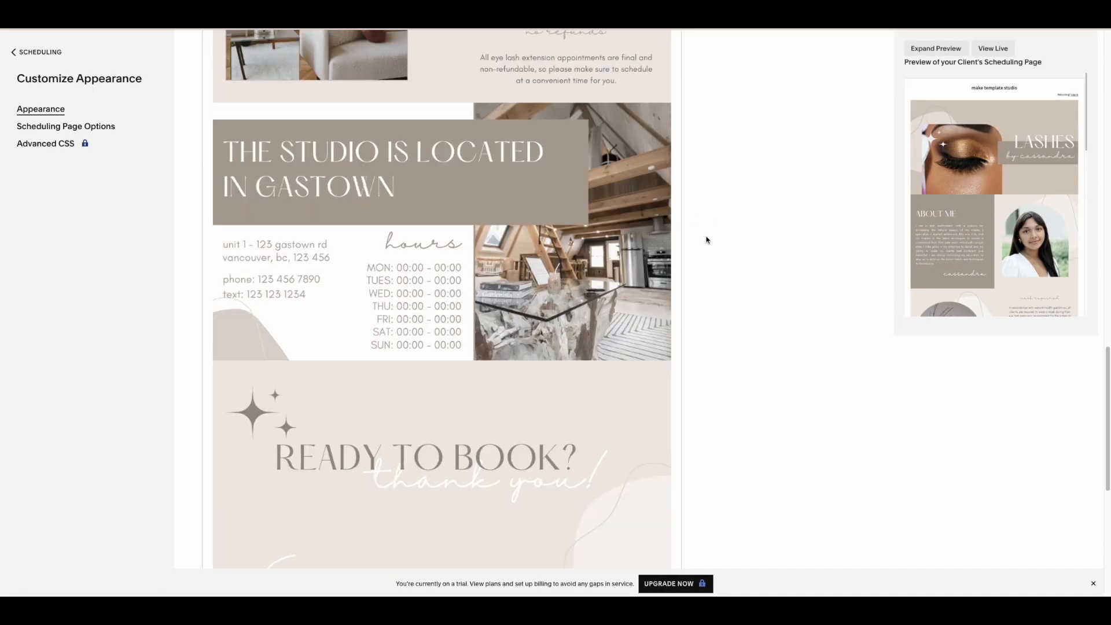
{"action": "scroll", "scroll_direction": "down", "scroll_amount": 3}
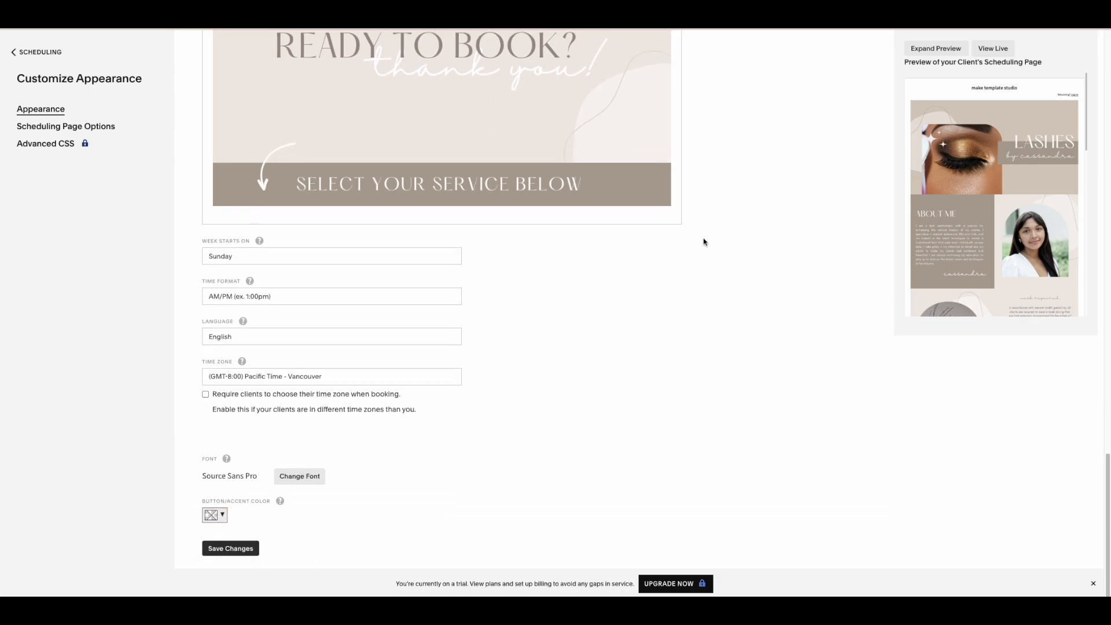
{"action": "mouse_move", "coordinate": [426, 460]}
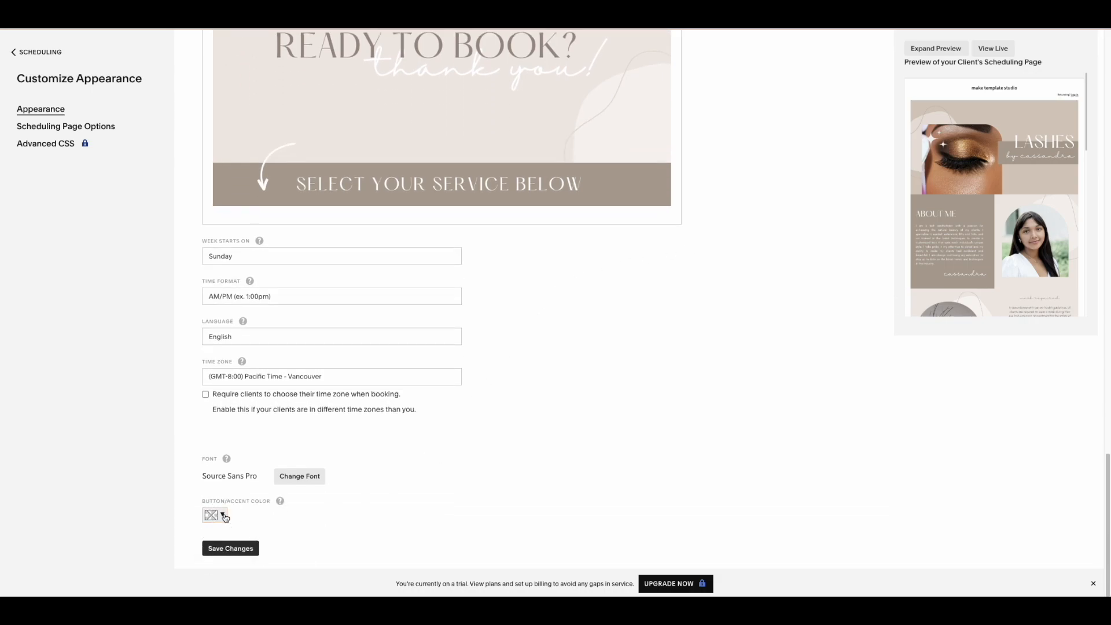
{"action": "left_click", "coordinate": [222, 515]}
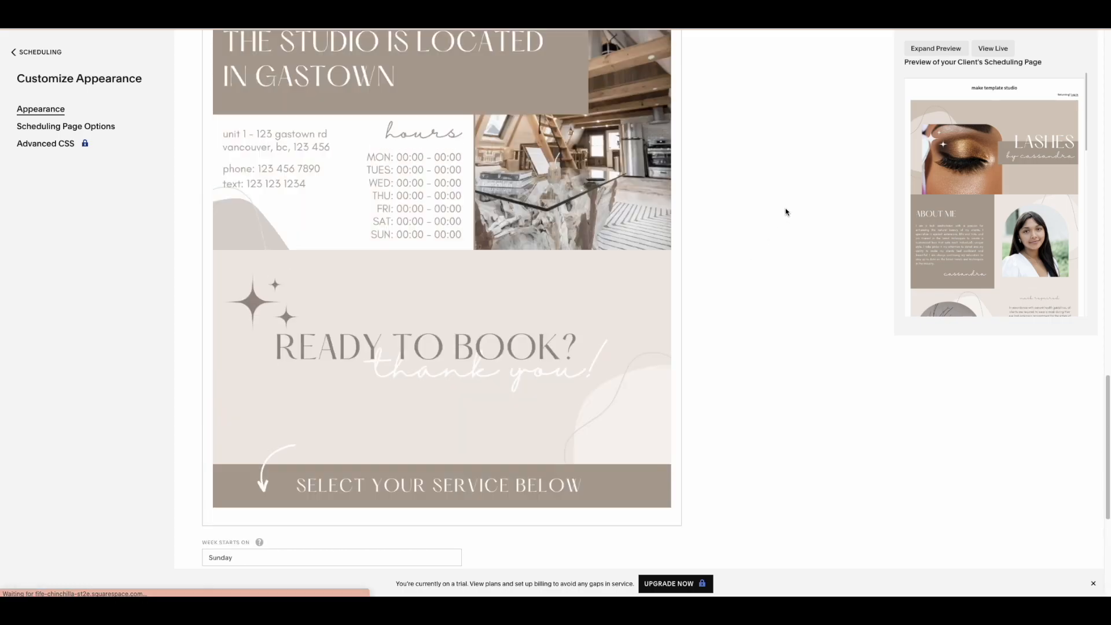
{"action": "scroll", "scroll_direction": "up", "scroll_amount": 3}
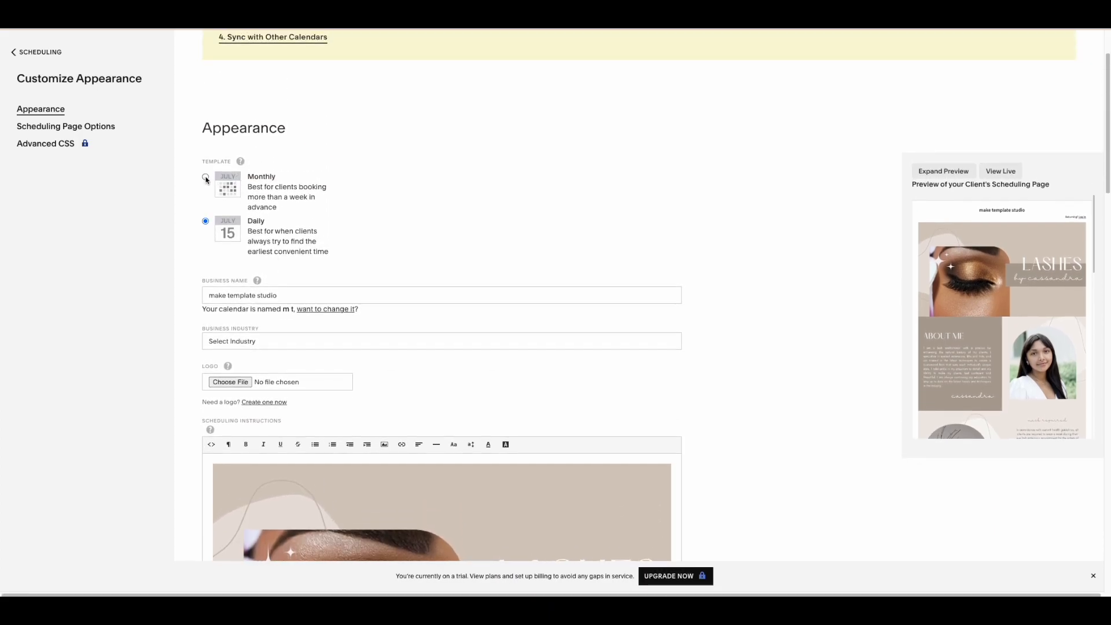
{"action": "scroll", "scroll_direction": "down", "scroll_amount": 3}
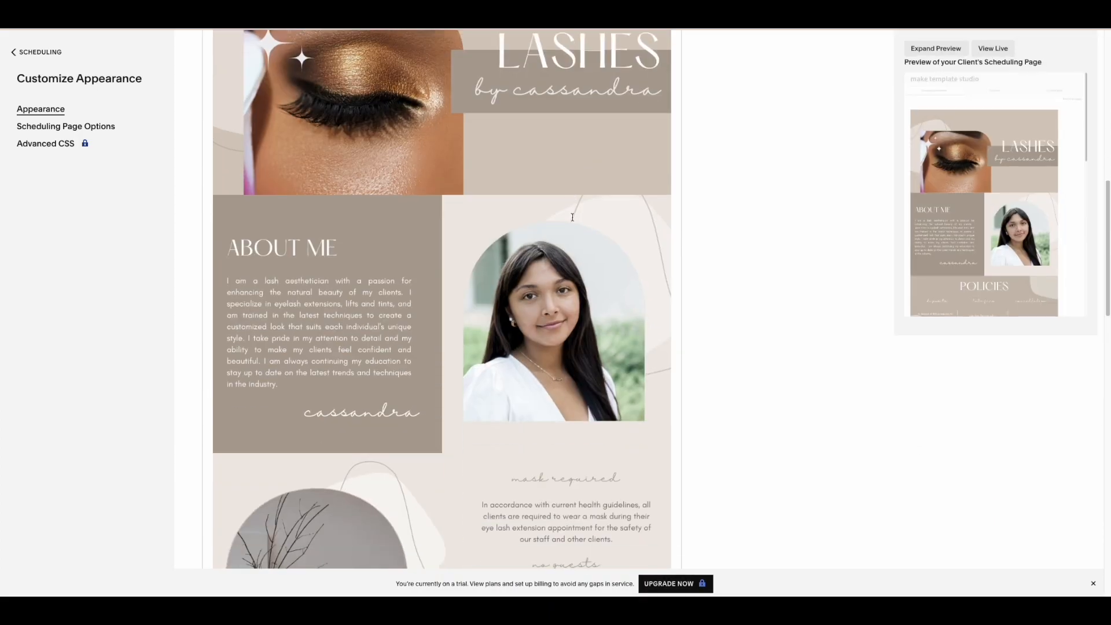
{"action": "scroll", "scroll_direction": "down", "scroll_amount": 3}
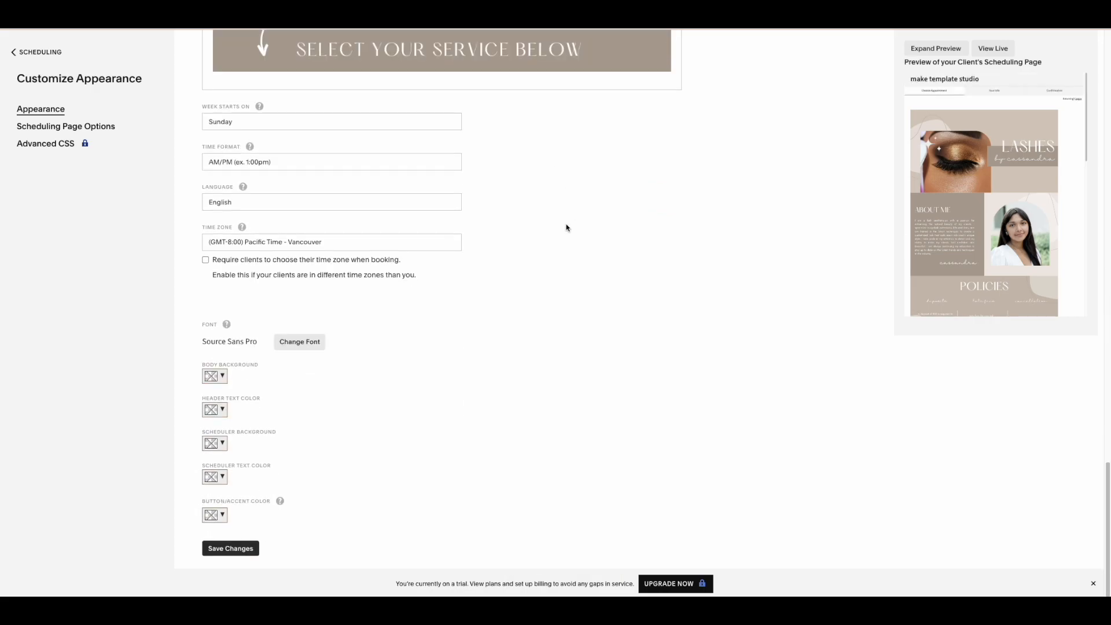
Step: Try a grey scheduler background, then reopen the picker and select its hex value
{"action": "left_click", "coordinate": [214, 442]}
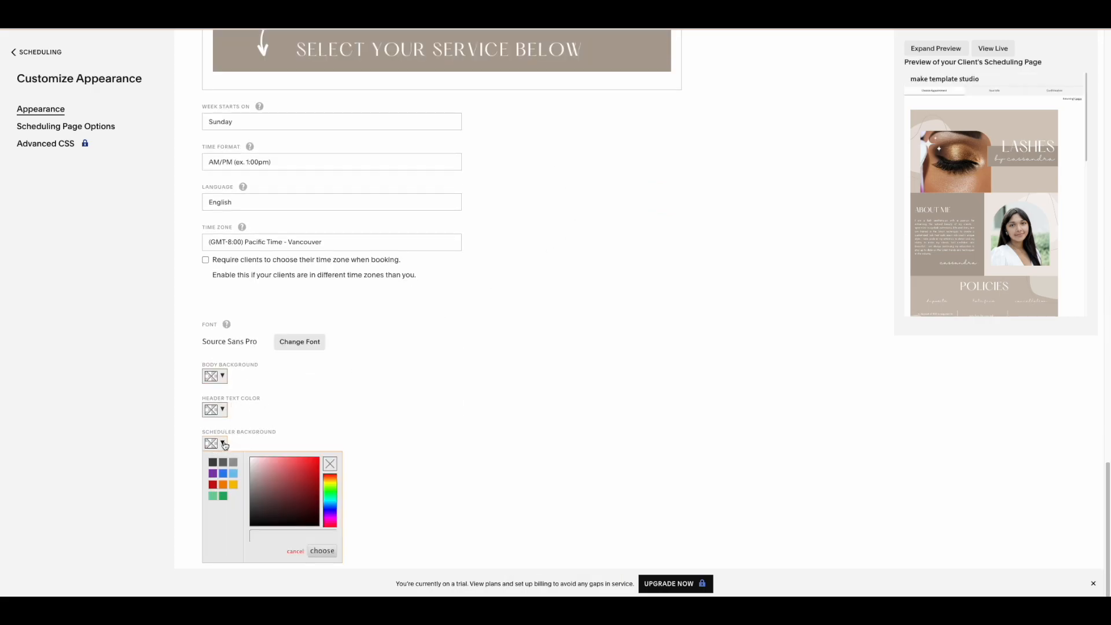
{"action": "left_click", "coordinate": [322, 551]}
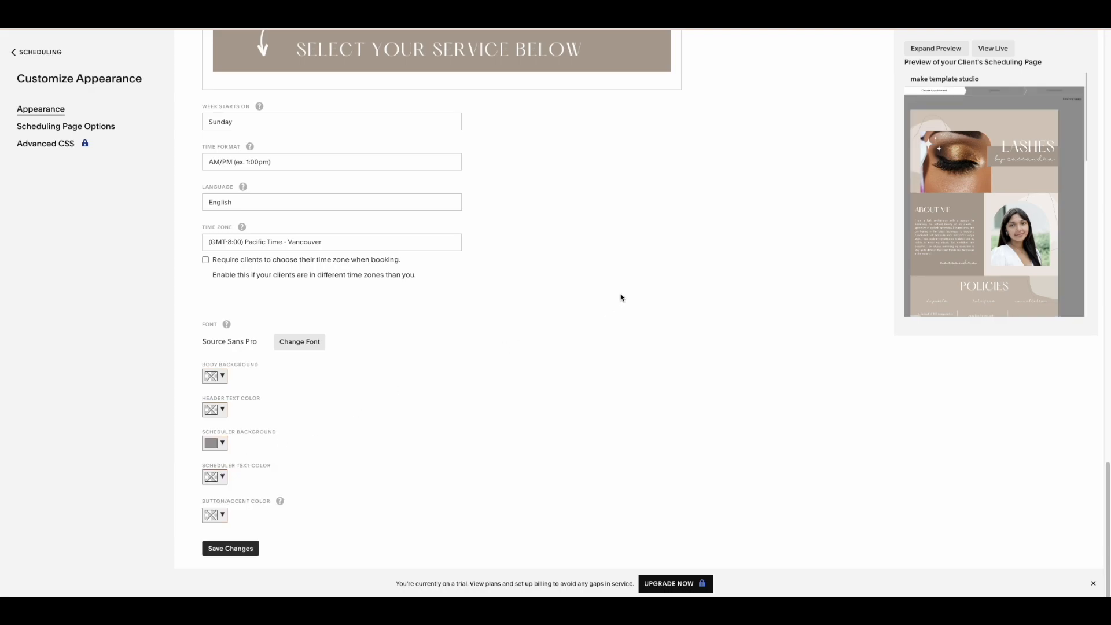
{"action": "mouse_move", "coordinate": [895, 225]}
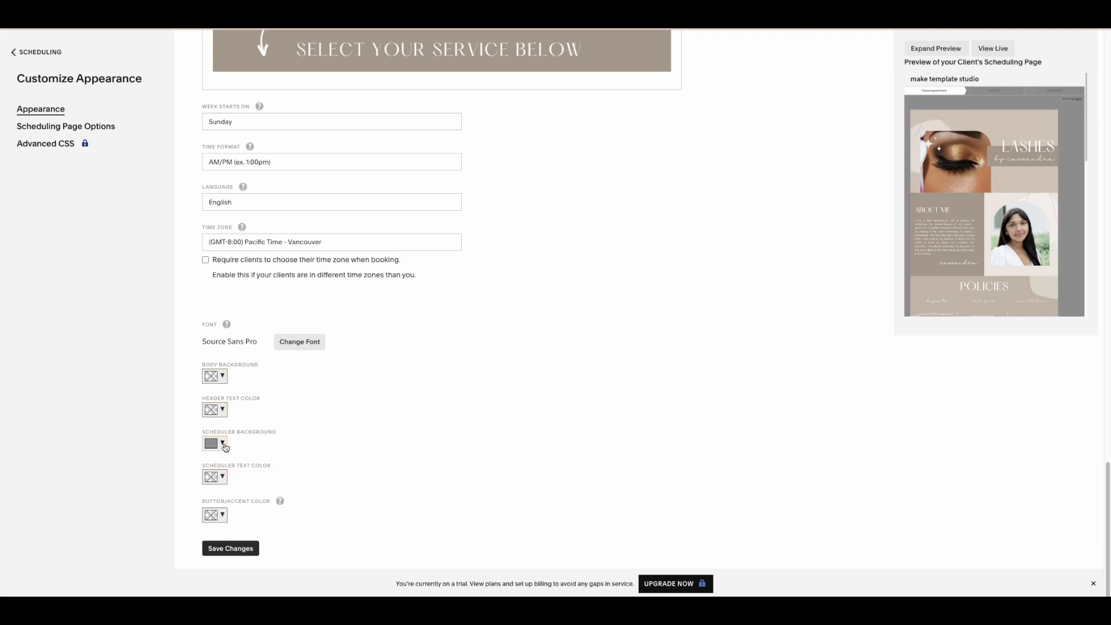
{"action": "left_click", "coordinate": [222, 443]}
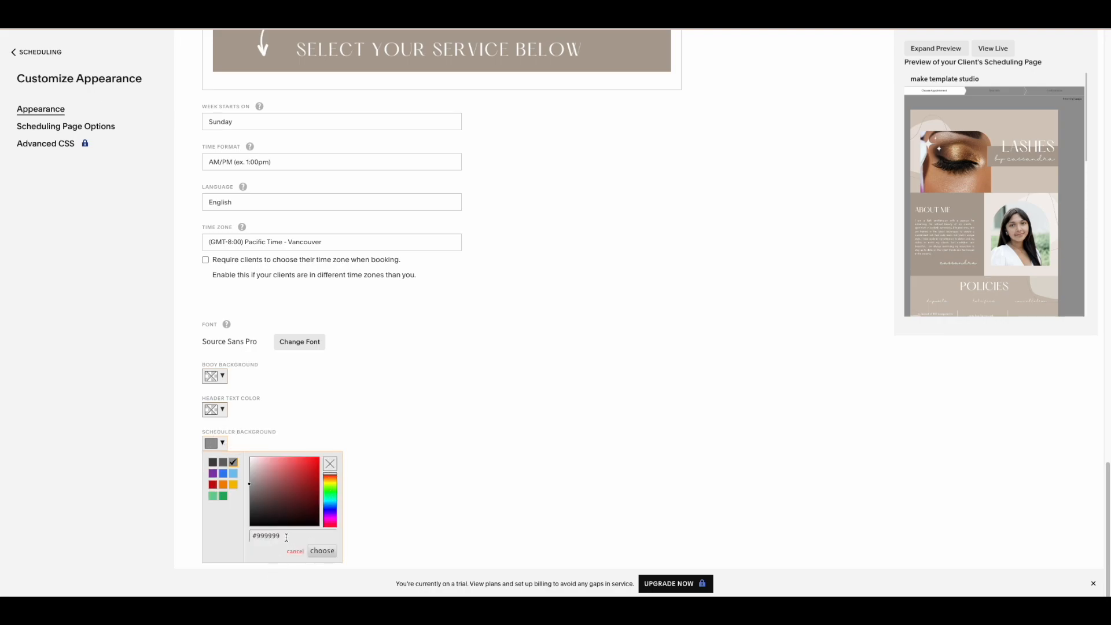
{"action": "triple_click", "coordinate": [275, 534]}
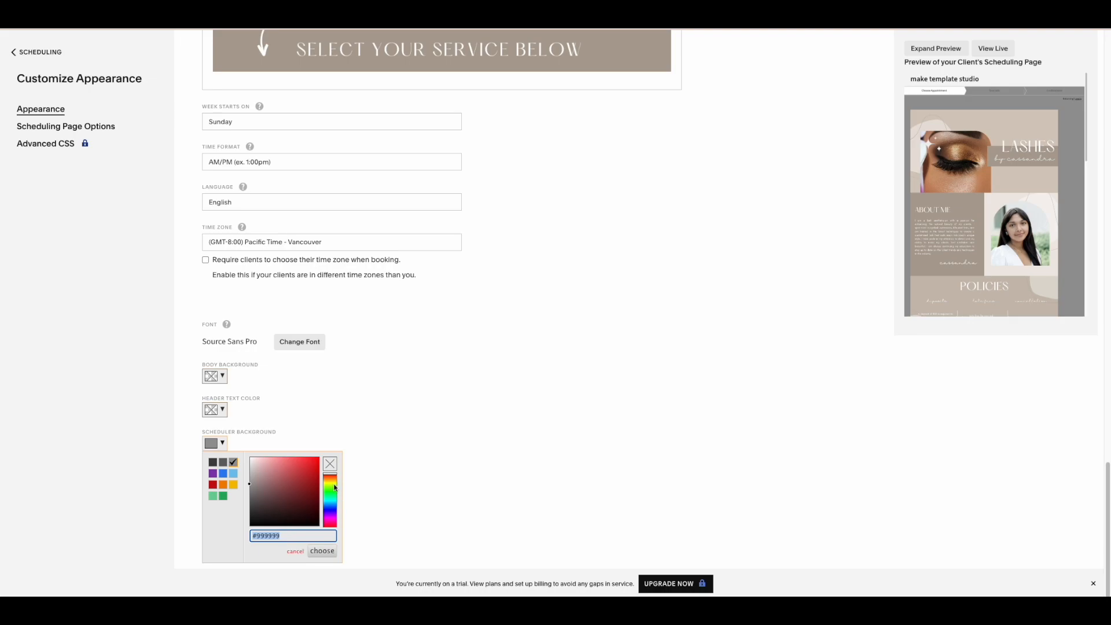
Step: Tune the hue and shade to a greyish beige (#d2d0c8) and confirm it
{"action": "left_click", "coordinate": [329, 487]}
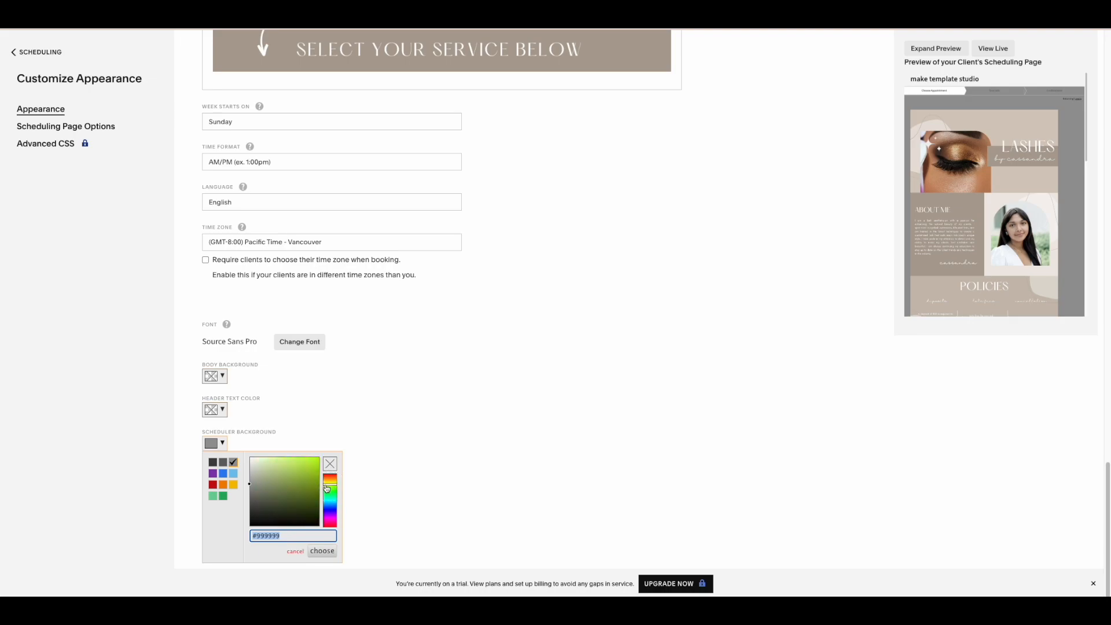
{"action": "left_click", "coordinate": [277, 461]}
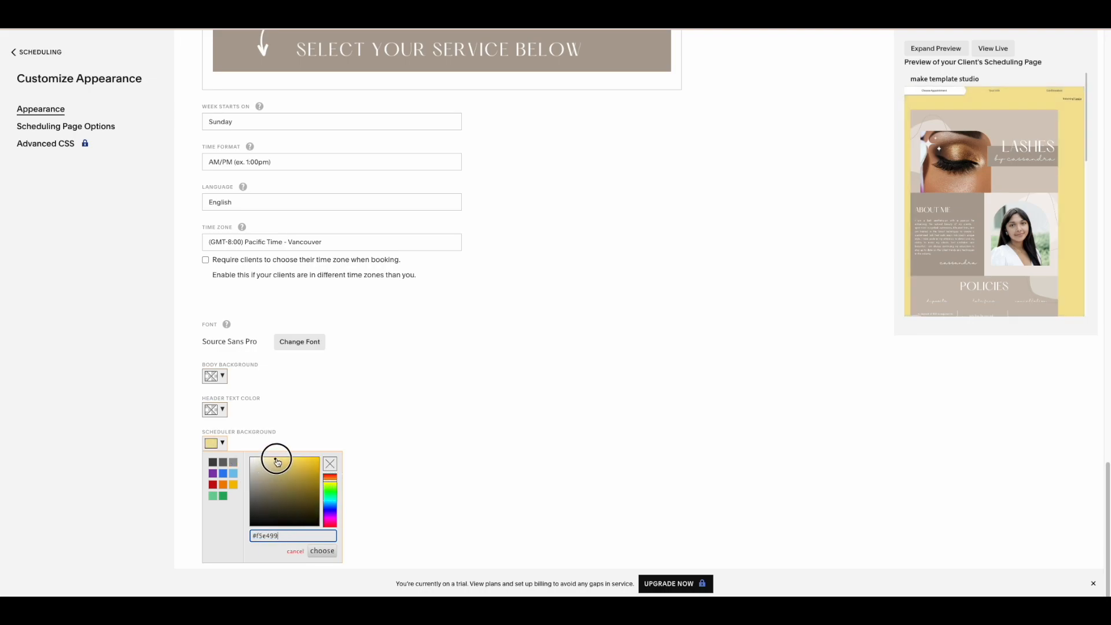
{"action": "left_click", "coordinate": [259, 461]}
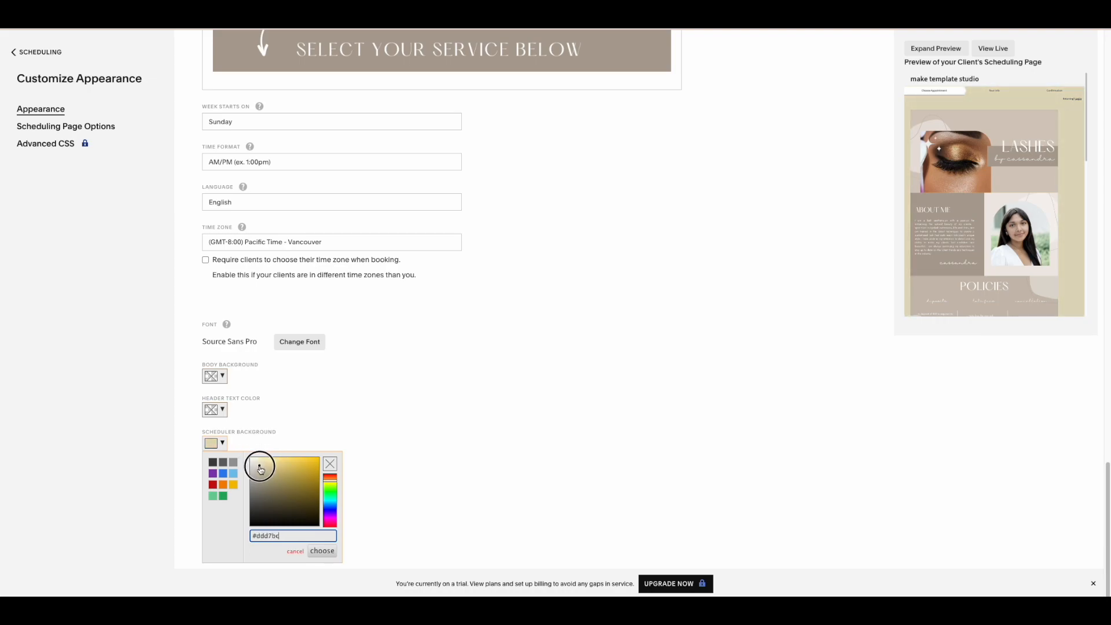
{"action": "left_click", "coordinate": [256, 471]}
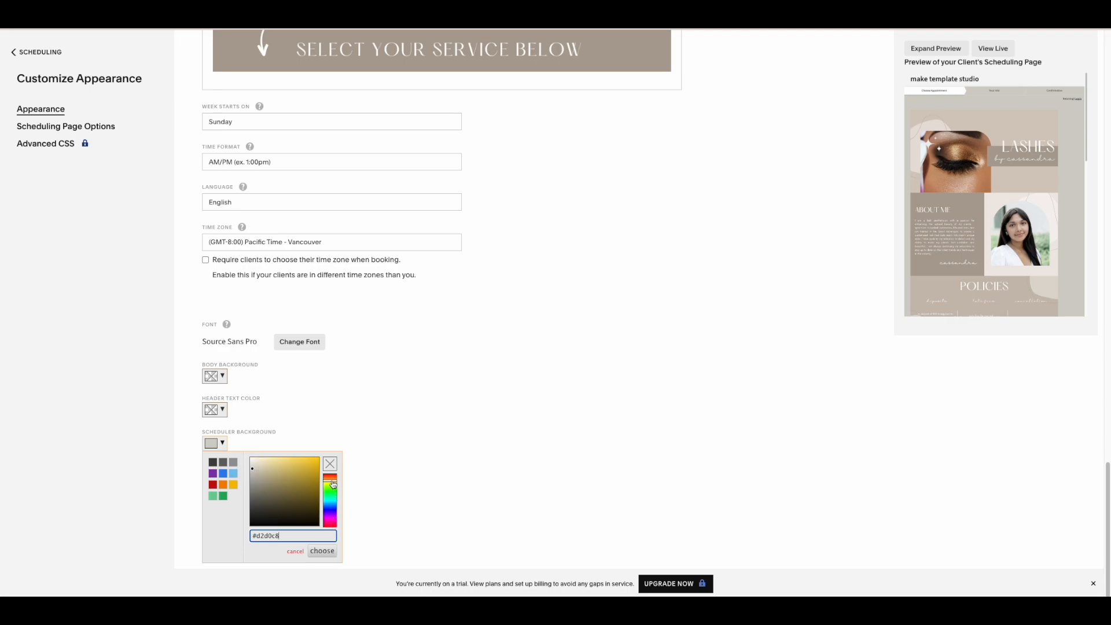
{"action": "left_click", "coordinate": [330, 480]}
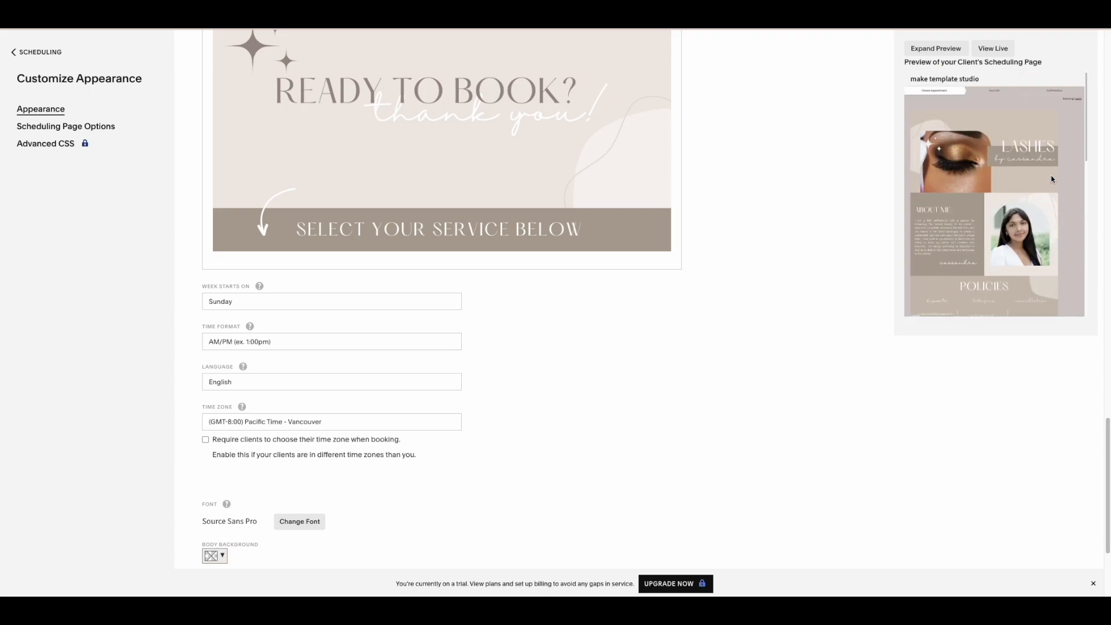
{"action": "scroll", "scroll_direction": "down", "scroll_amount": 3}
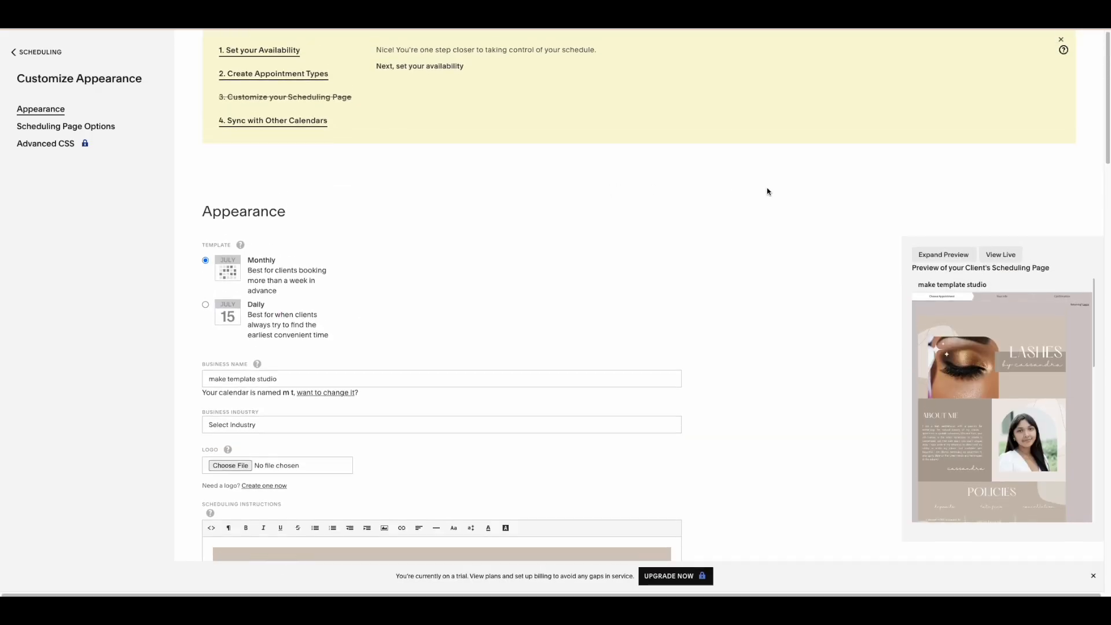
Step: Save the Appearance page changes with the beige scheduler background
{"action": "left_click", "coordinate": [1061, 39]}
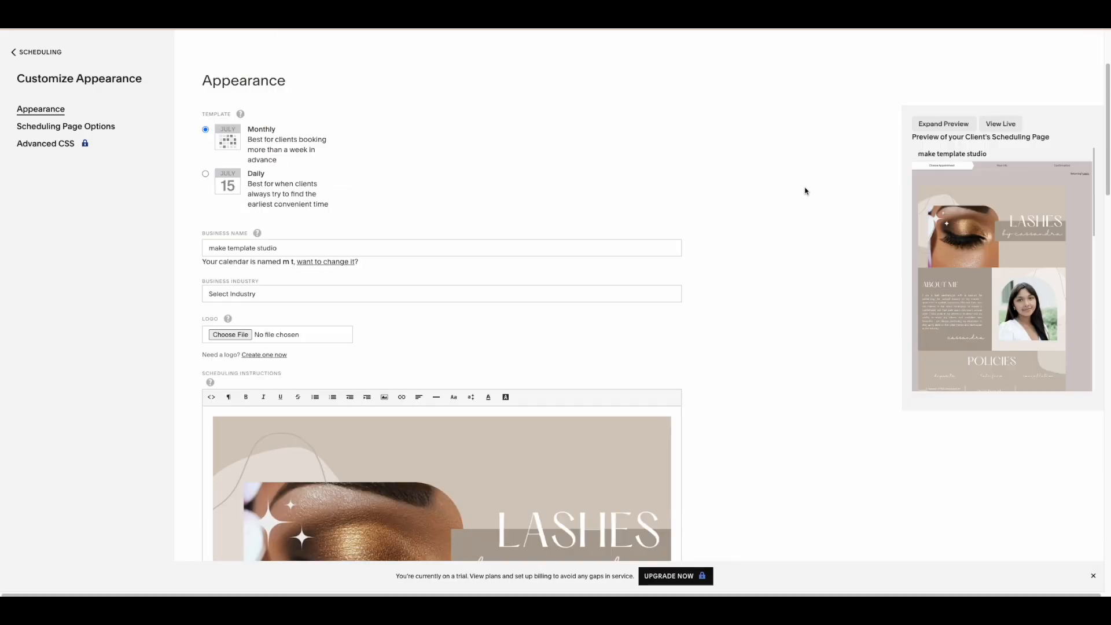
{"action": "scroll", "scroll_direction": "down", "scroll_amount": 3}
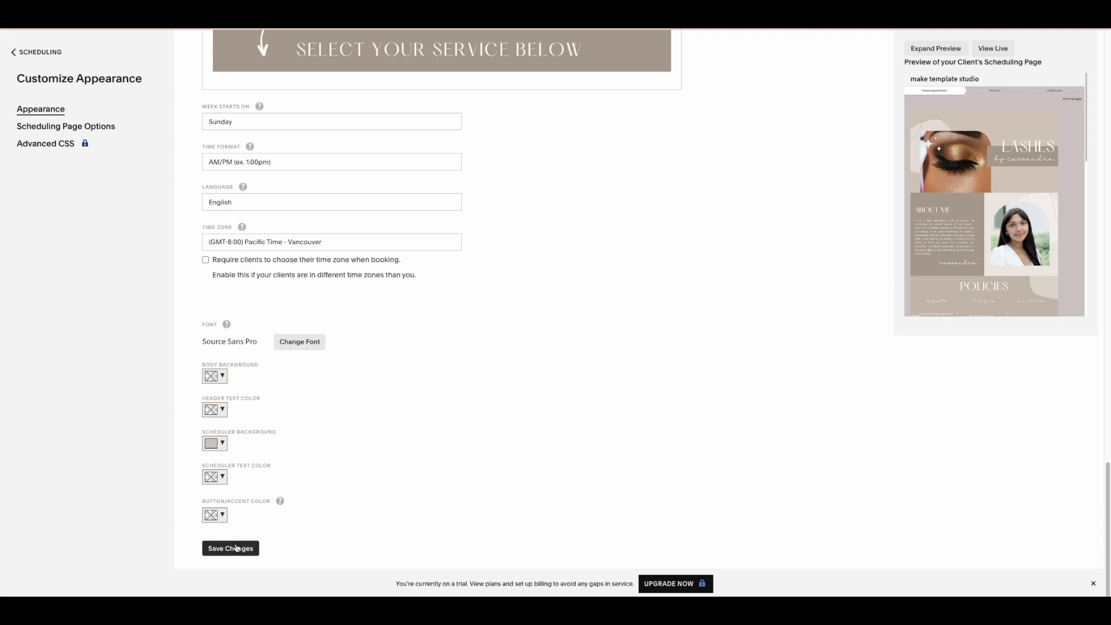
{"action": "left_click", "coordinate": [229, 549]}
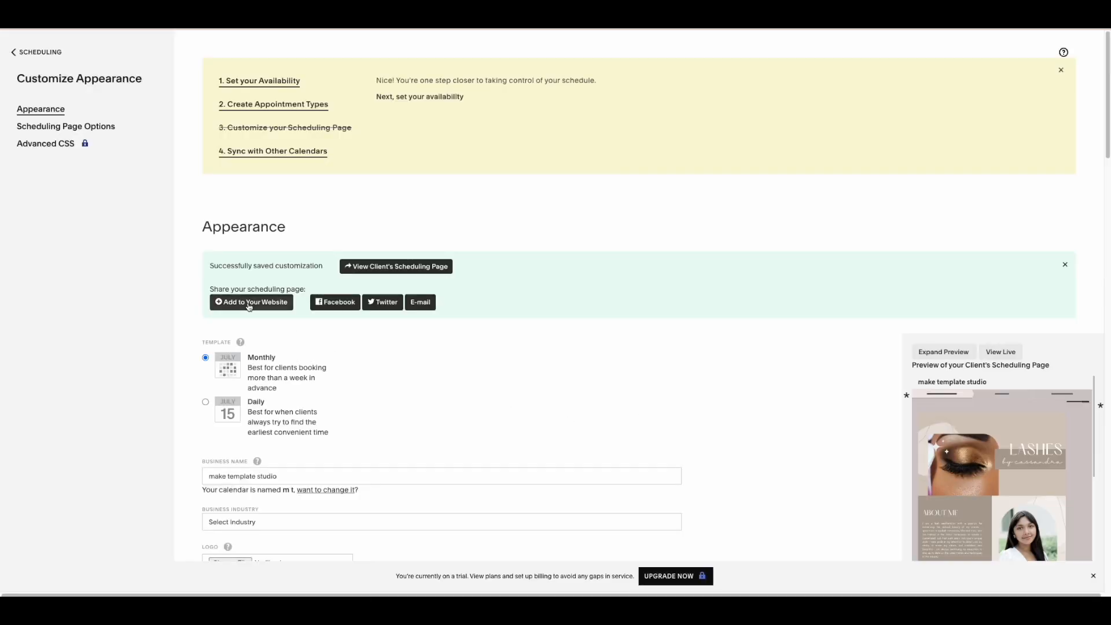
{"action": "mouse_move", "coordinate": [396, 266]}
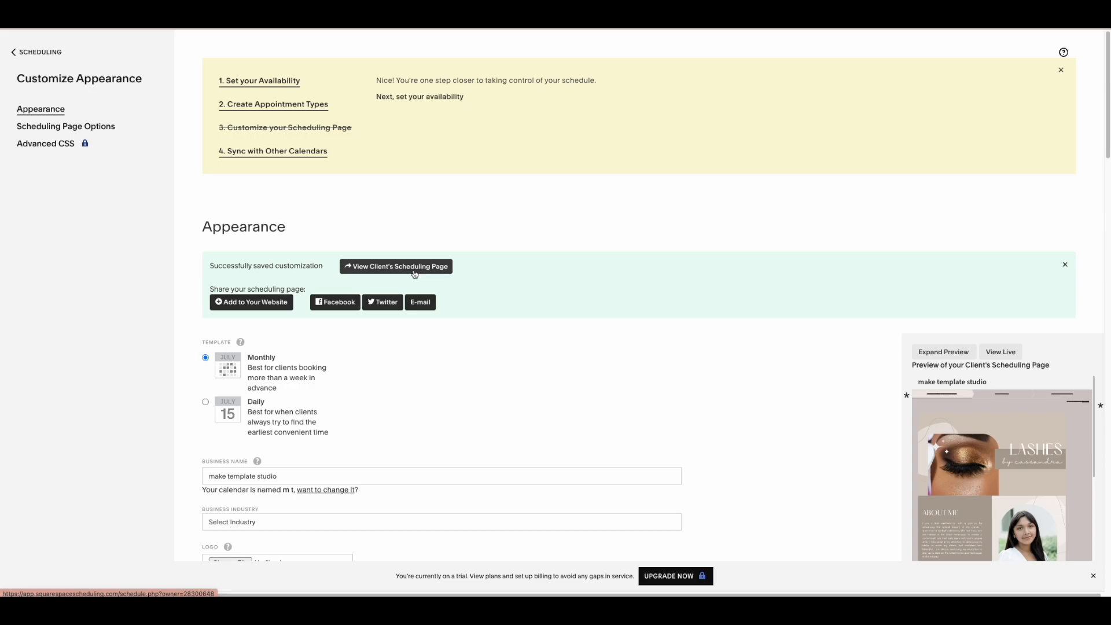
Step: Open the live client scheduling page and scroll through the stacked lash tiles
{"action": "left_click", "coordinate": [395, 265]}
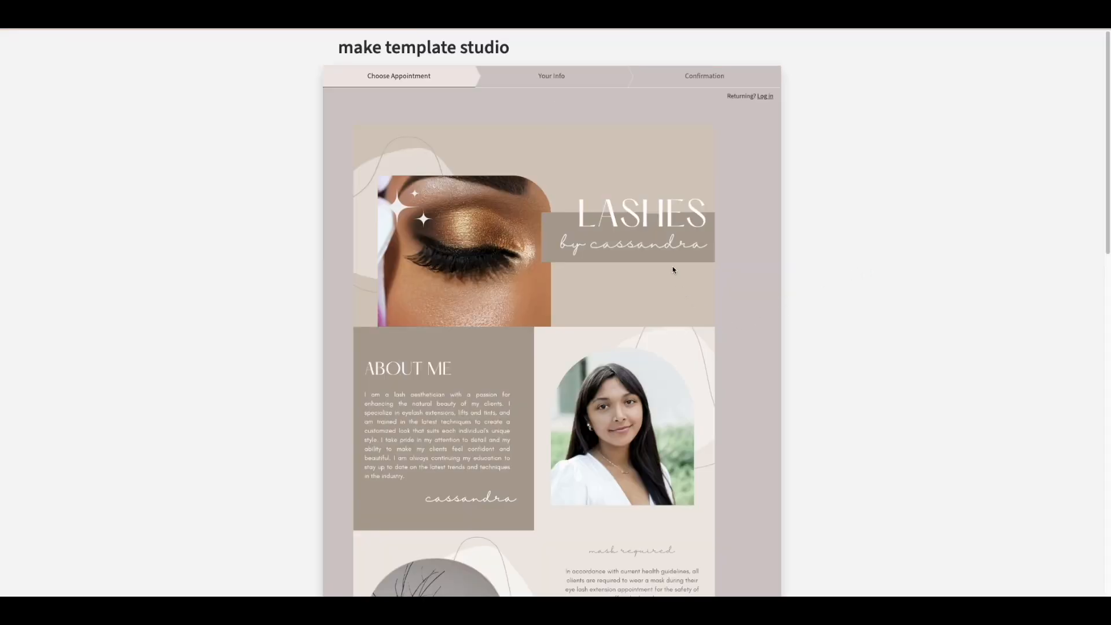
{"action": "scroll", "scroll_direction": "down", "scroll_amount": 3}
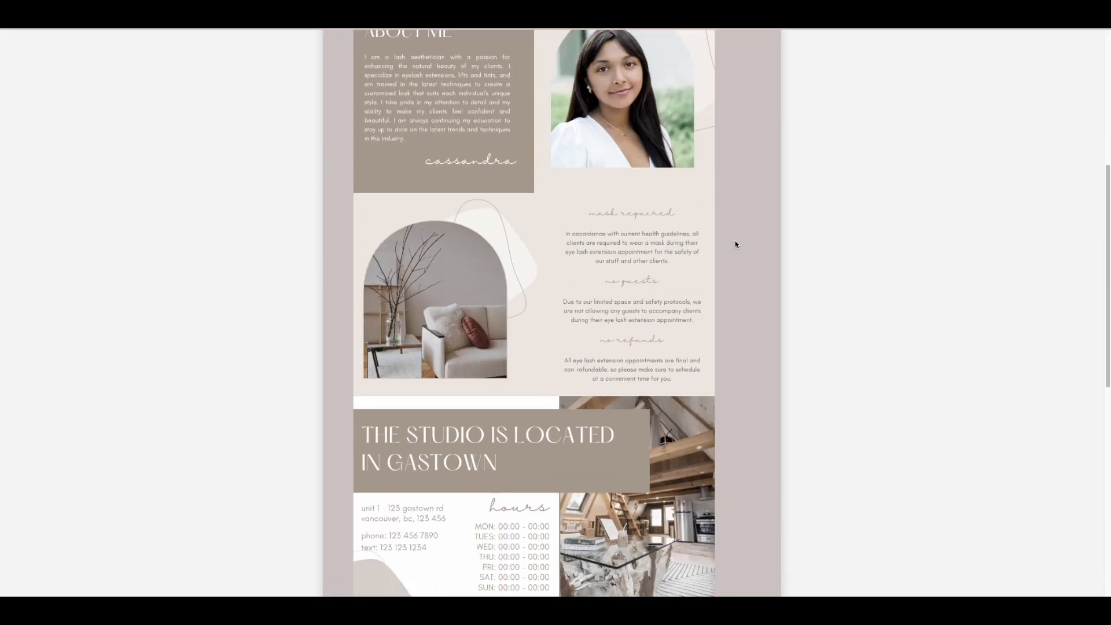
{"action": "scroll", "scroll_direction": "down", "scroll_amount": 3}
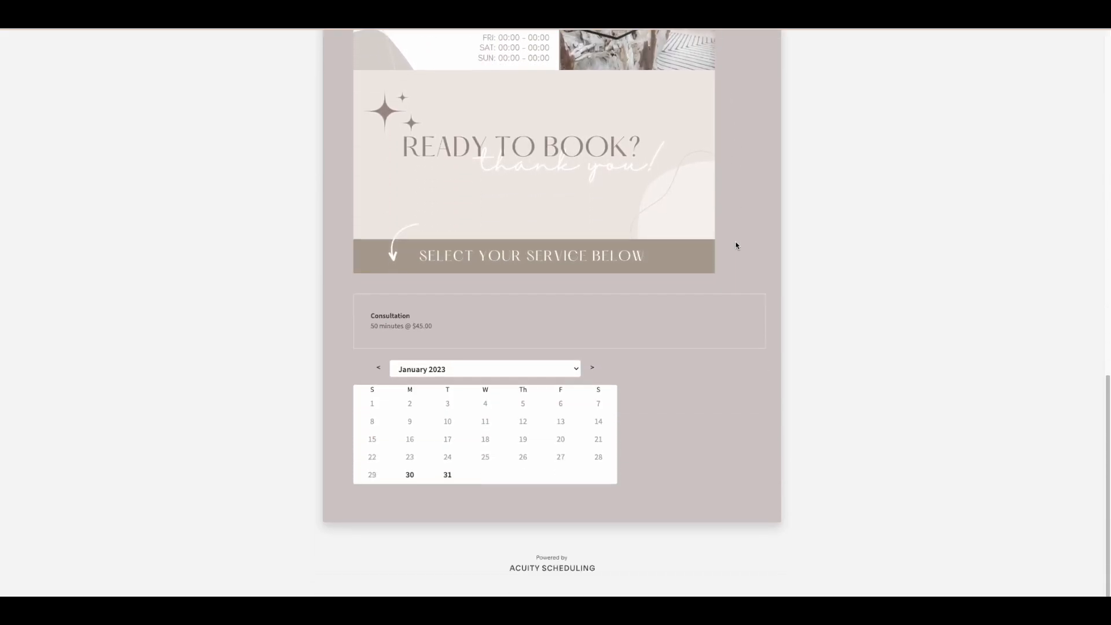
{"action": "mouse_move", "coordinate": [754, 263]}
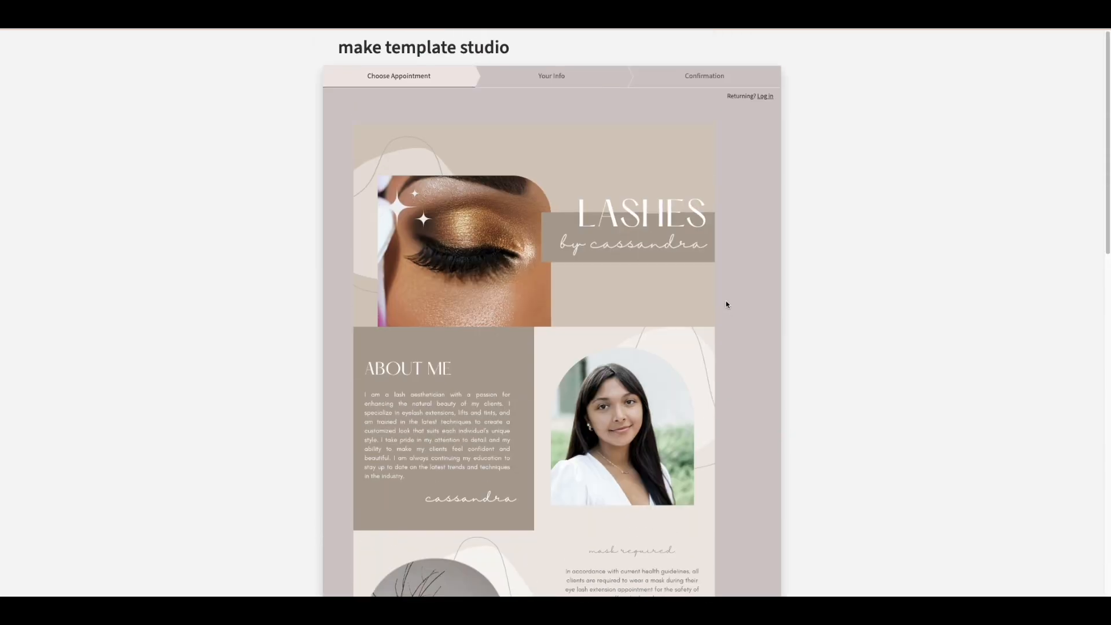
{"action": "mouse_move", "coordinate": [853, 280]}
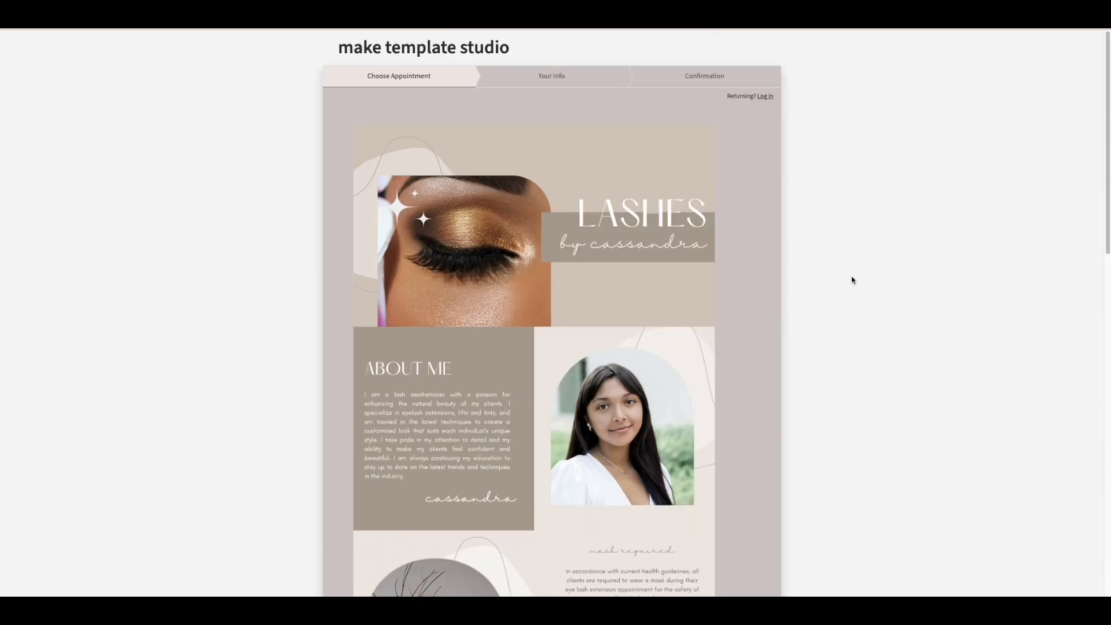